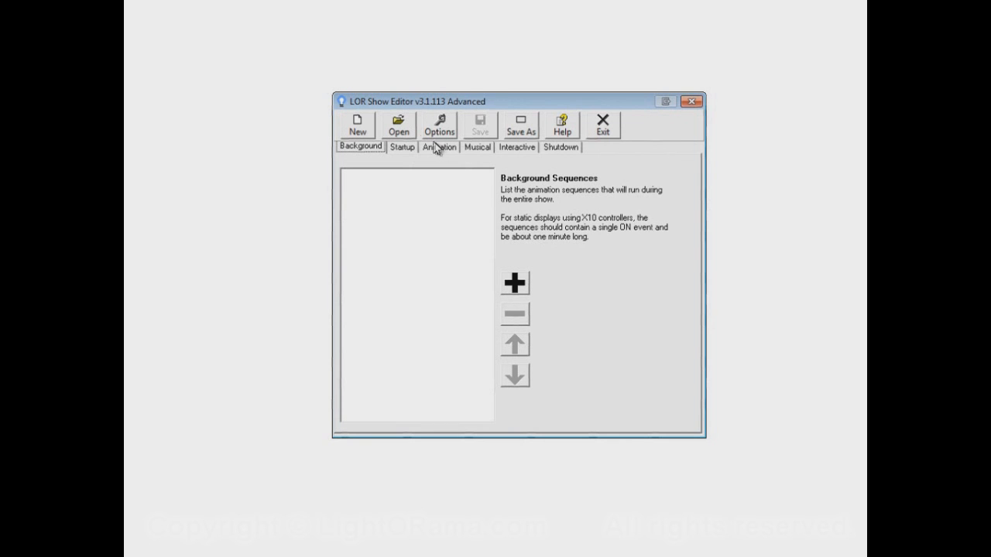
Open the 2012 Christmas.lss show from the Sequences folder.
click(398, 124)
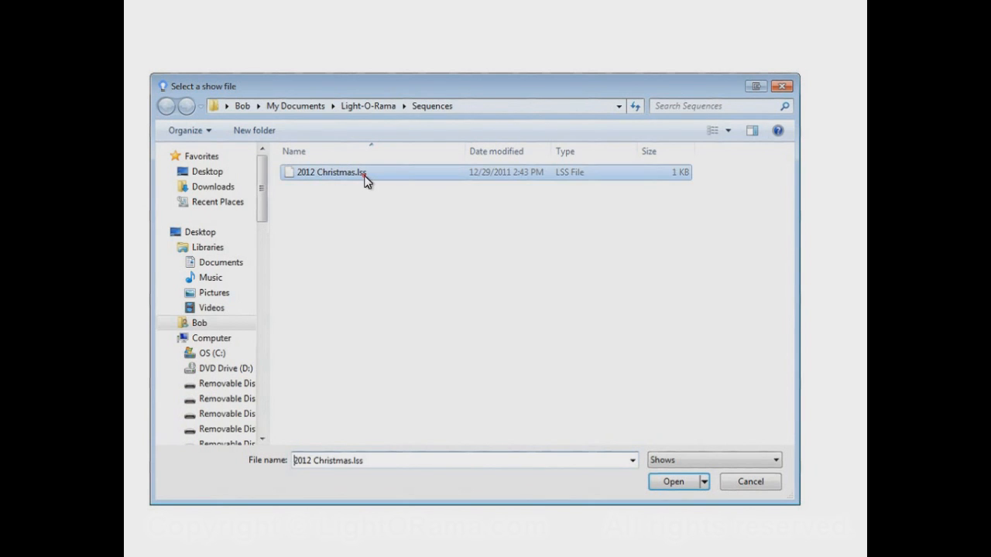
click(673, 482)
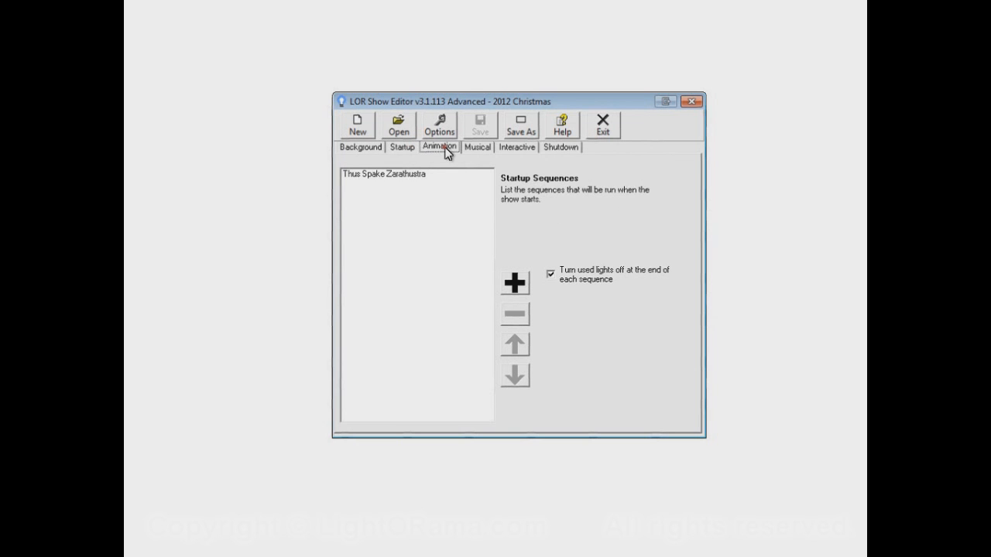
click(477, 148)
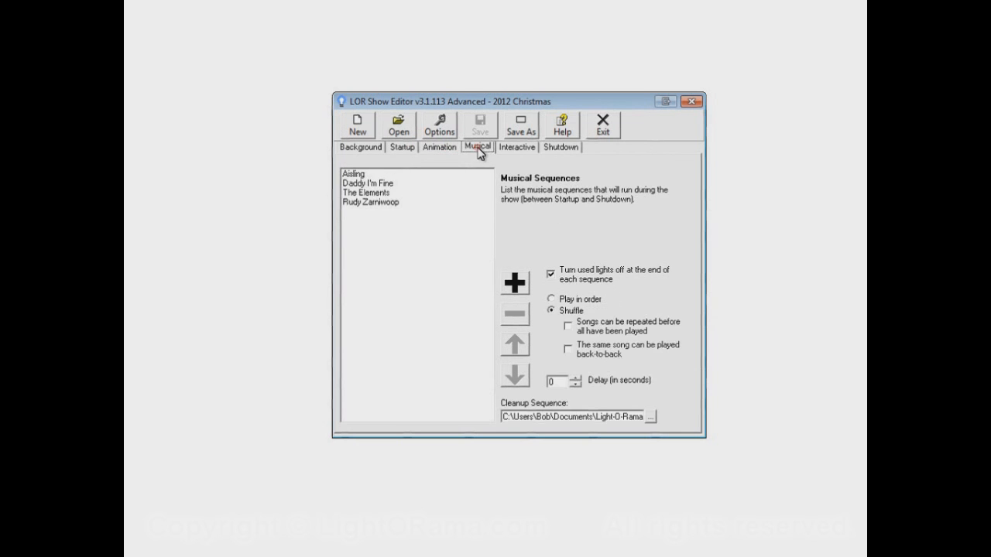
click(560, 147)
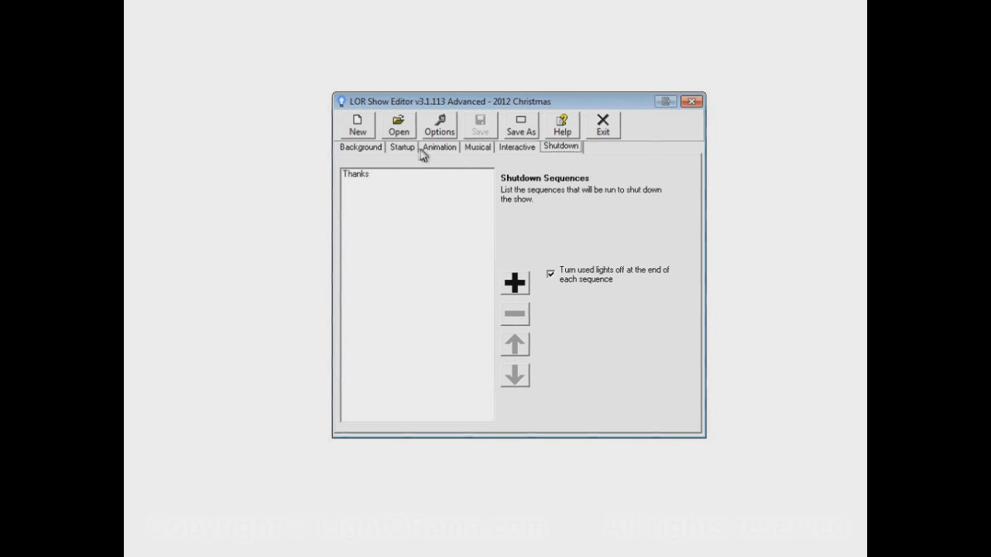
mouse_move(425, 281)
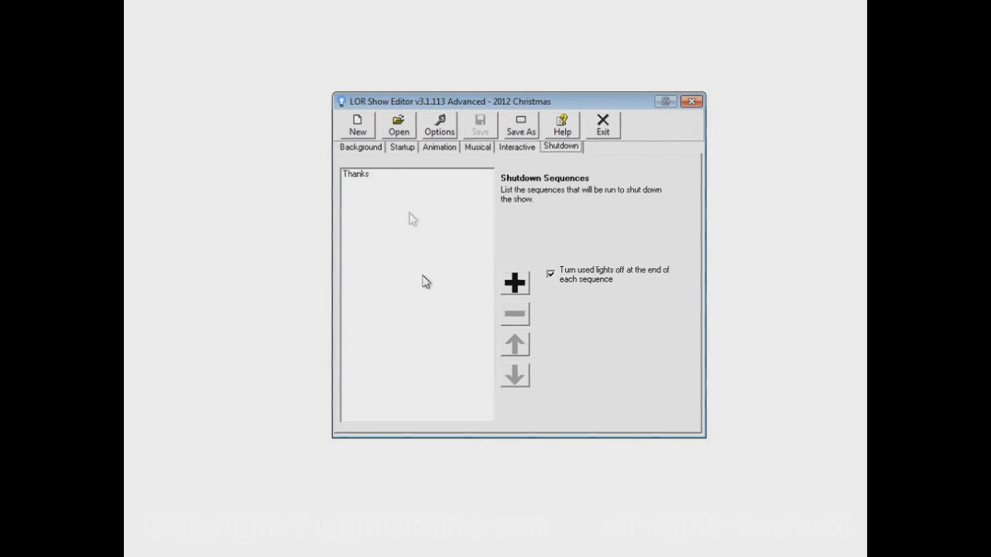
click(402, 146)
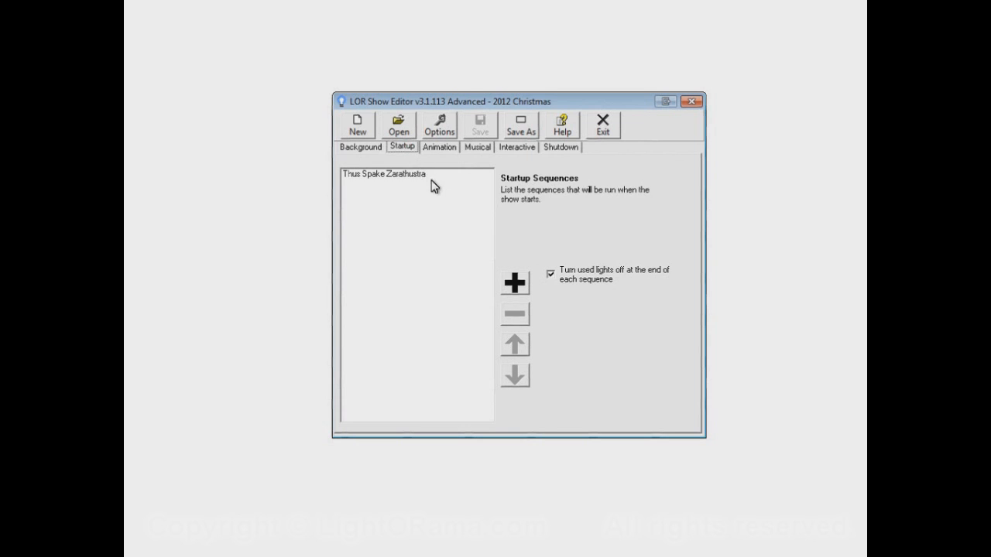
mouse_move(583, 213)
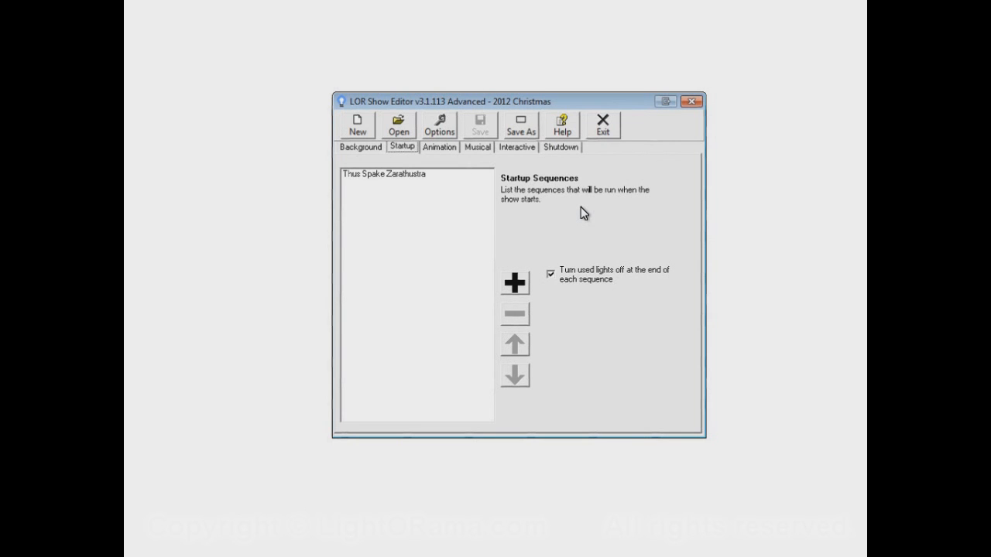
mouse_move(448, 187)
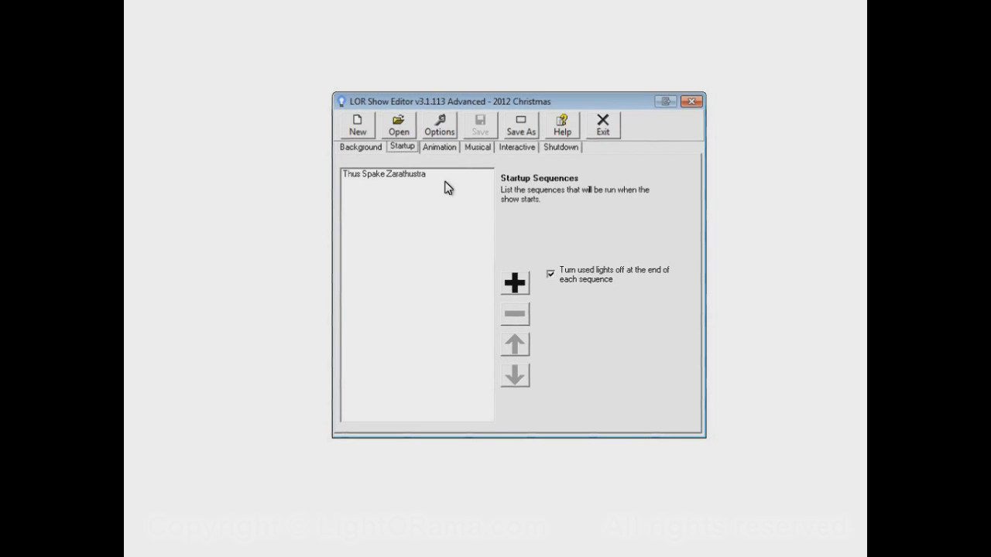
mouse_move(414, 182)
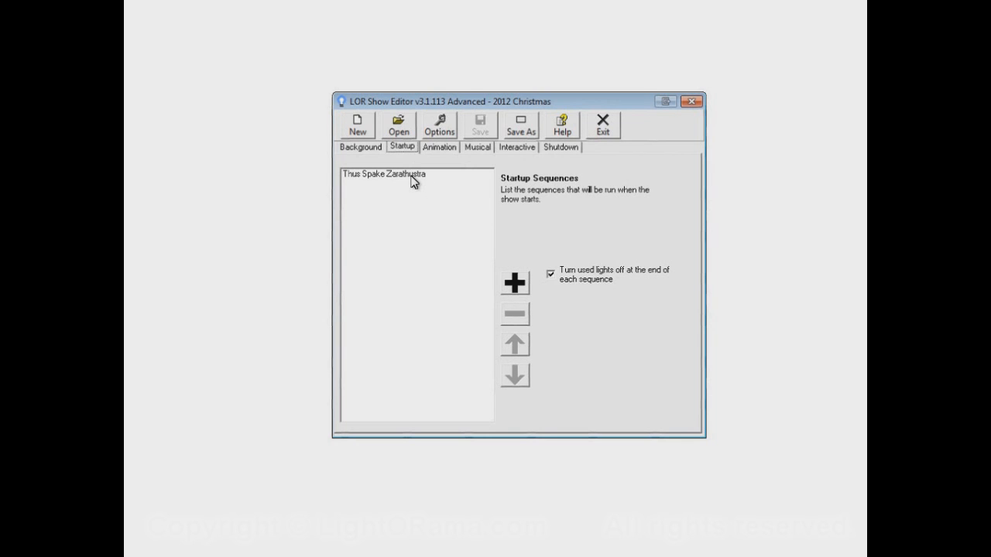
mouse_move(436, 251)
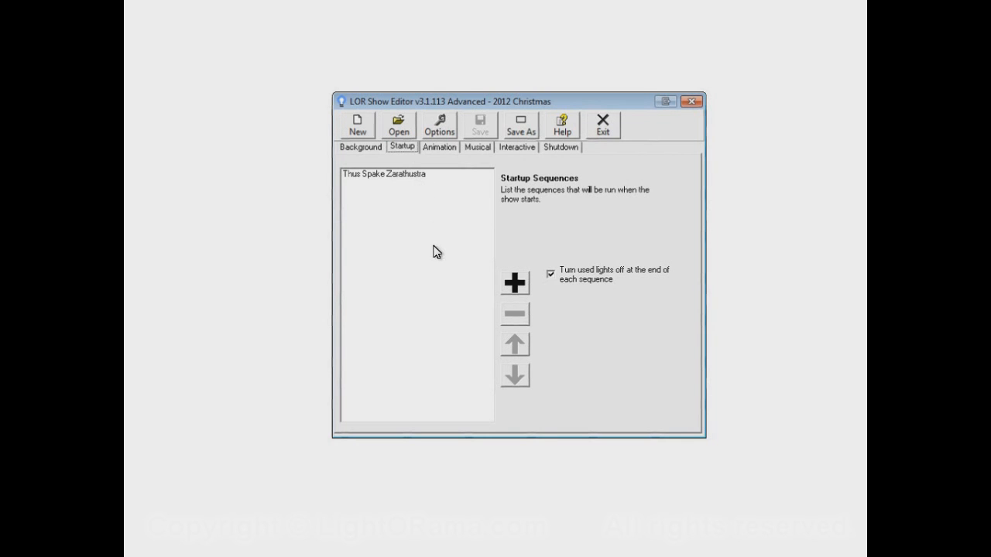
mouse_move(441, 226)
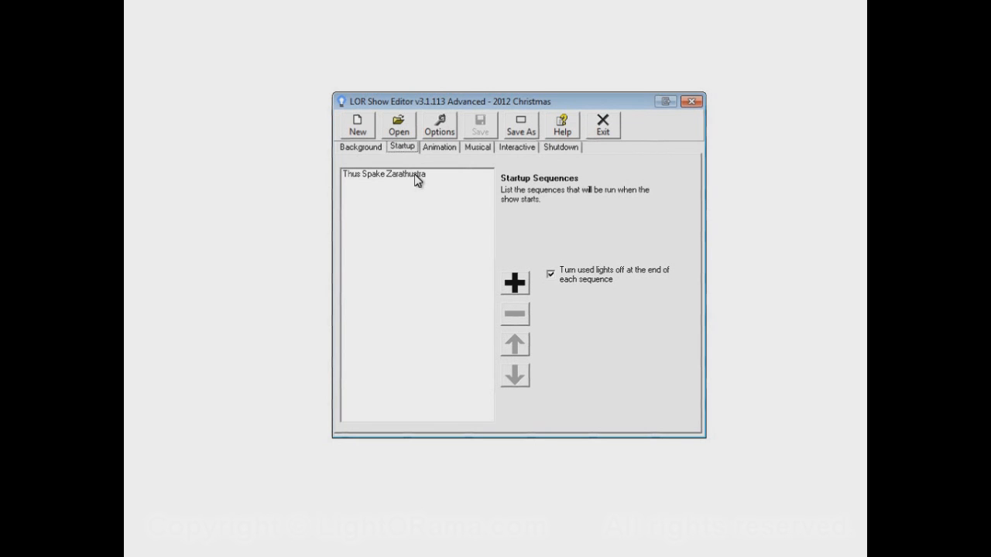
mouse_move(378, 181)
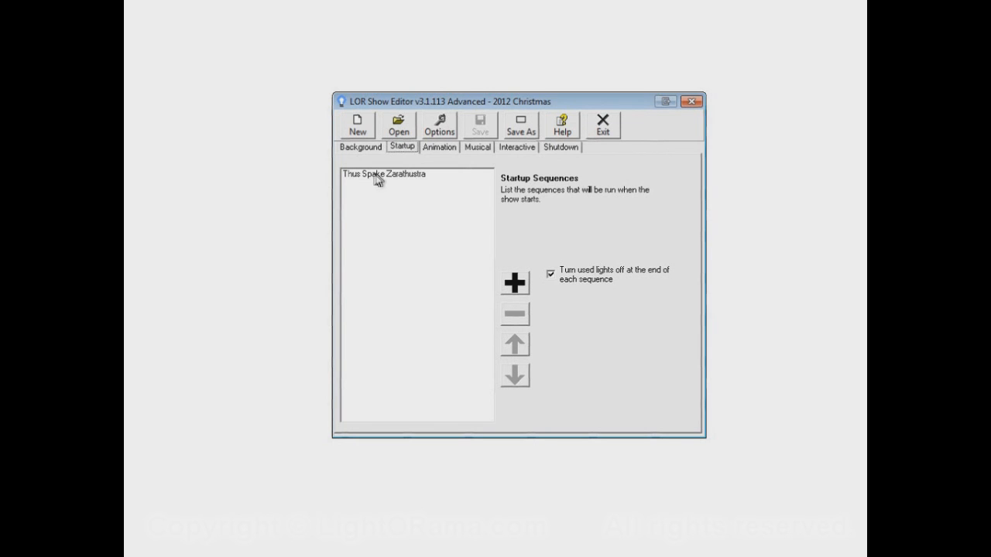
mouse_move(409, 188)
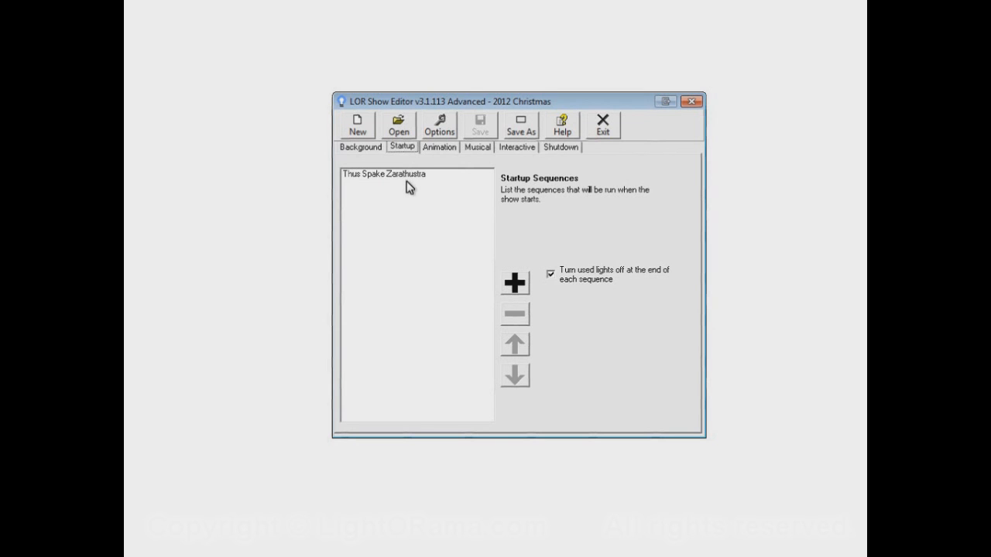
mouse_move(410, 192)
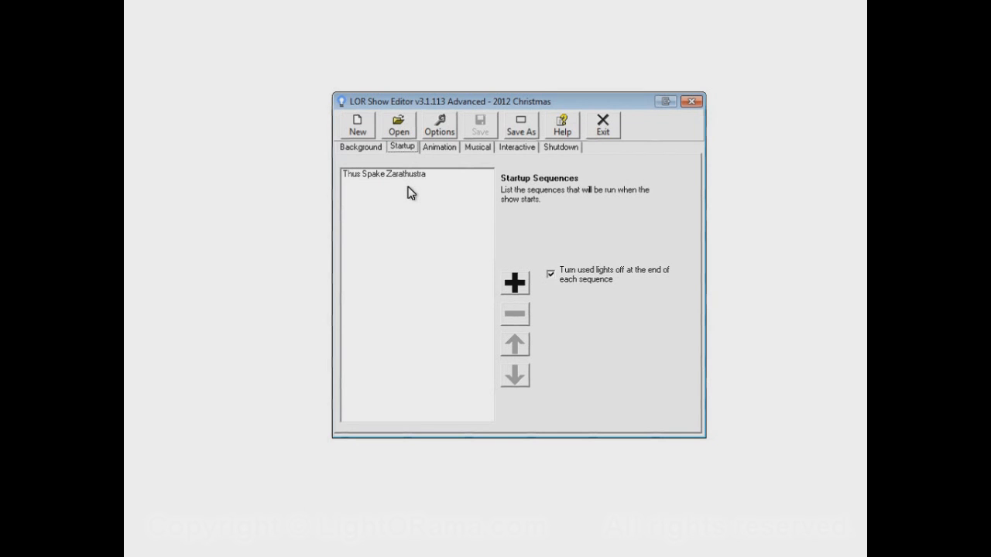
mouse_move(415, 225)
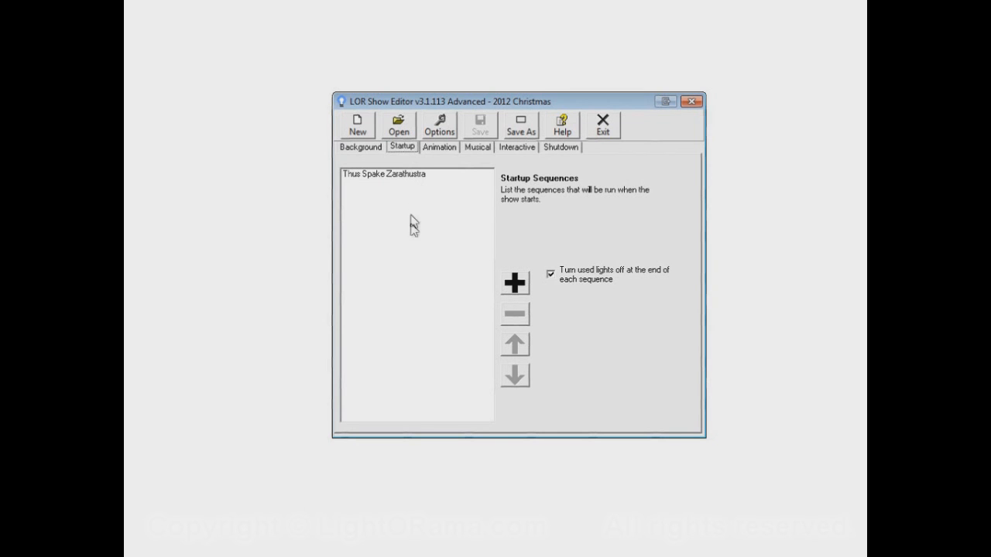
mouse_move(439, 268)
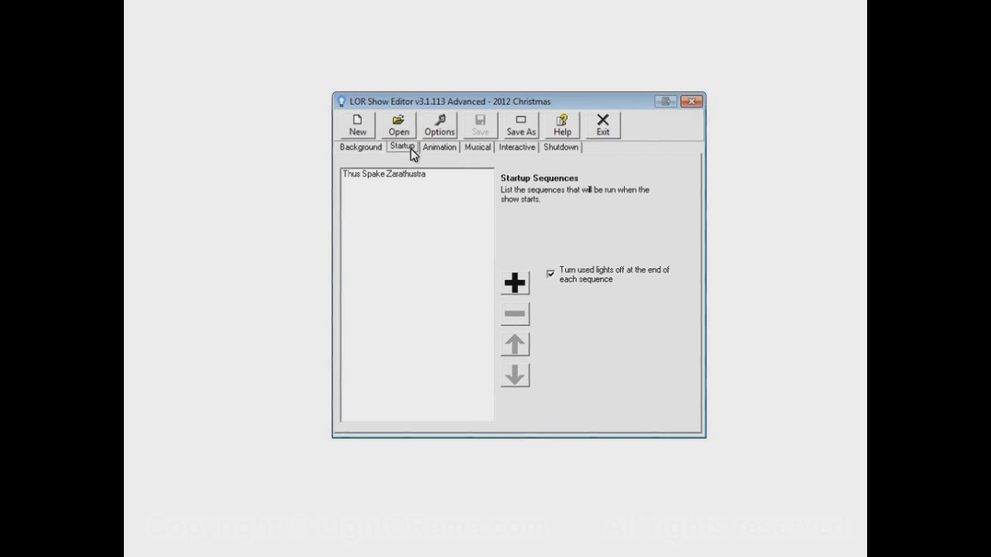
Switch between the Musical and Animation lists, ending on the four musical sequences.
click(477, 147)
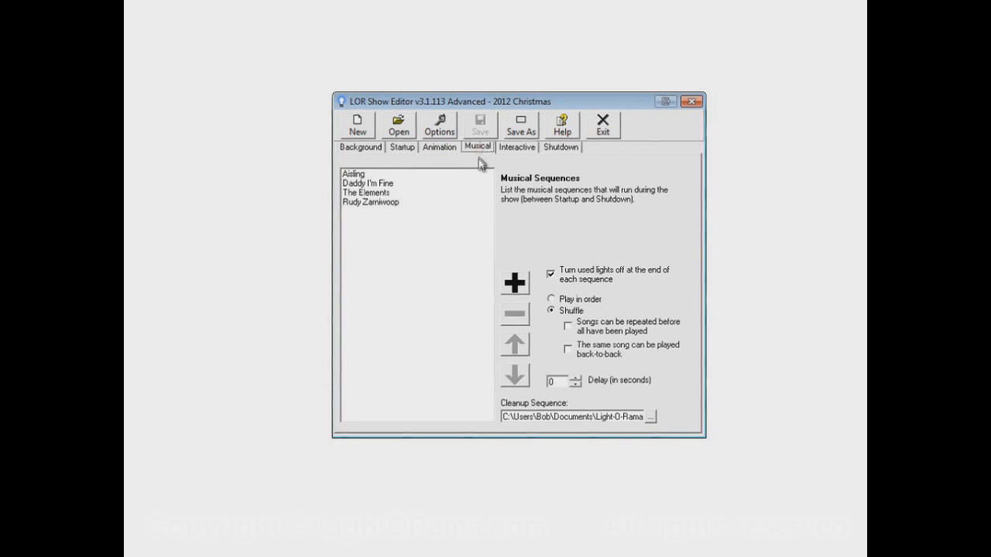
mouse_move(449, 152)
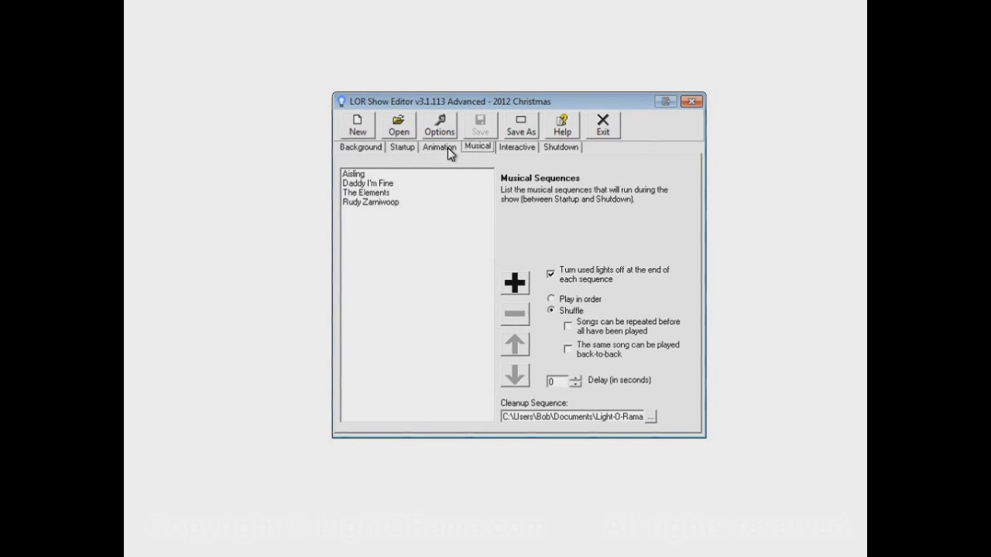
click(439, 147)
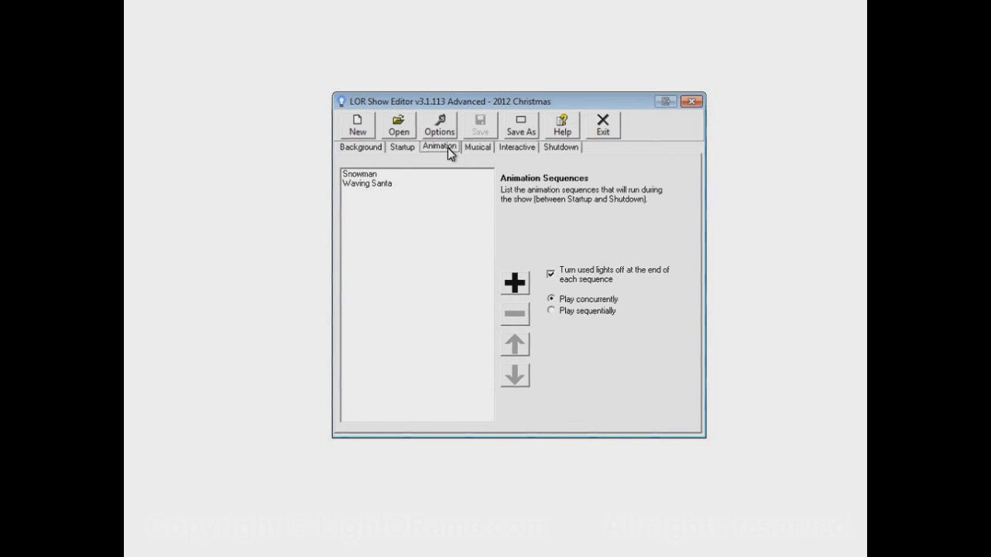
mouse_move(433, 182)
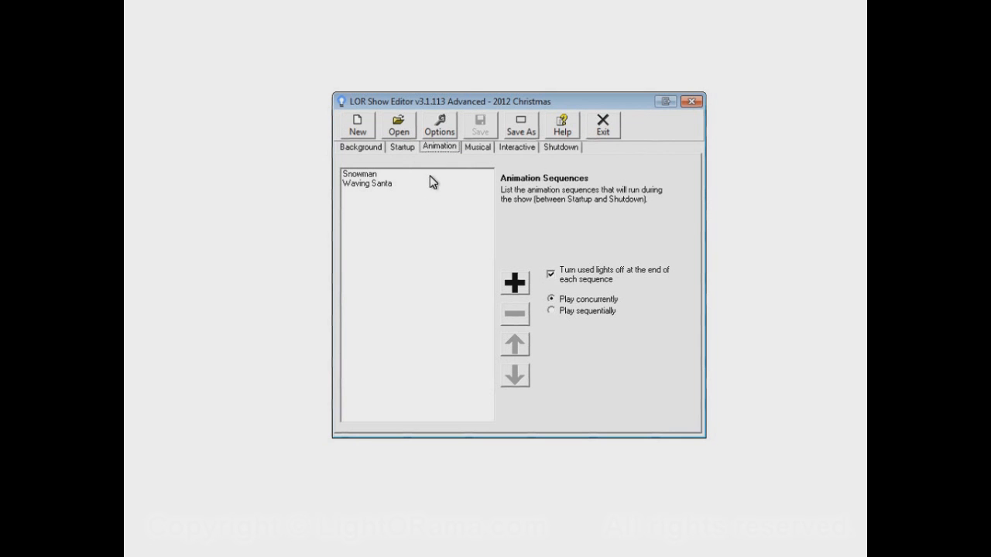
click(478, 147)
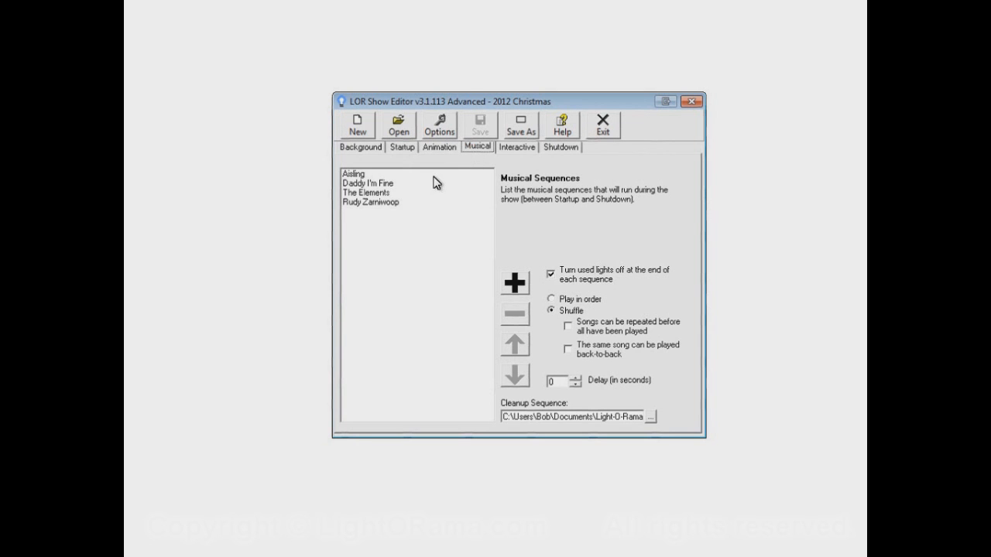
mouse_move(445, 207)
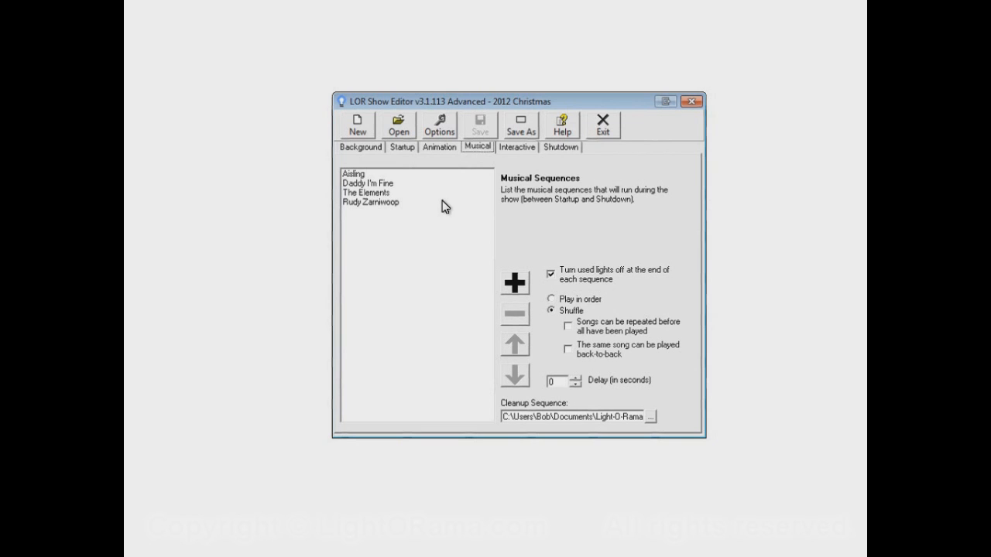
mouse_move(473, 166)
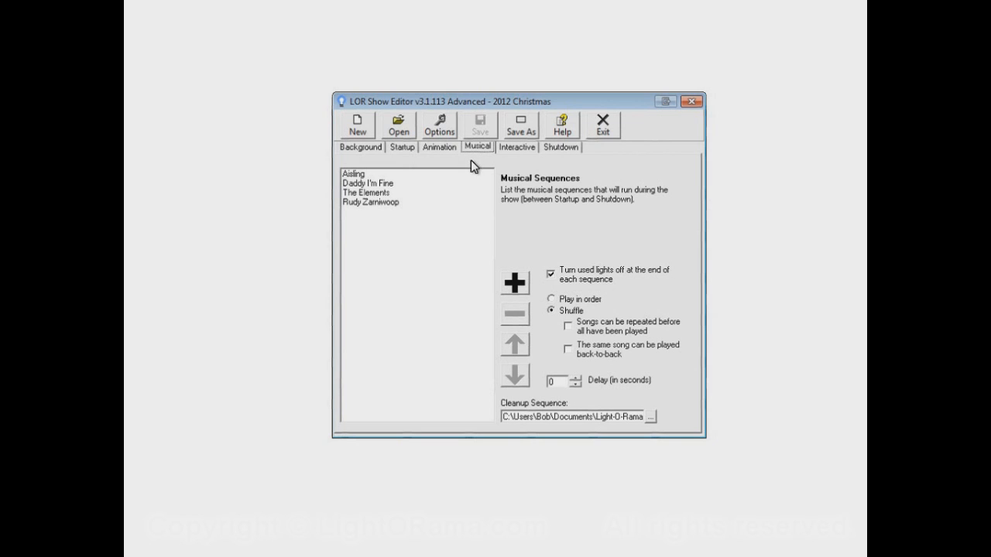
mouse_move(380, 180)
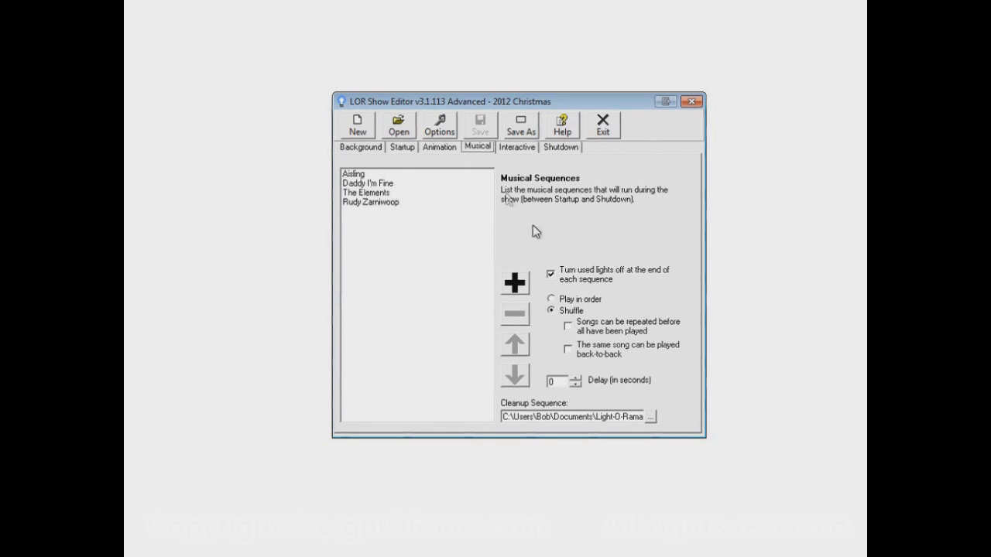
mouse_move(468, 200)
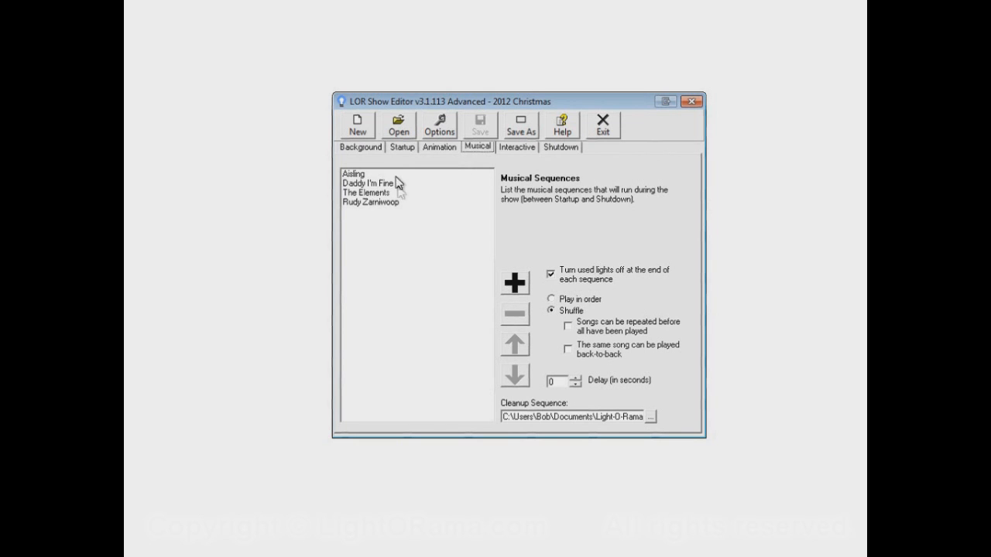
mouse_move(374, 218)
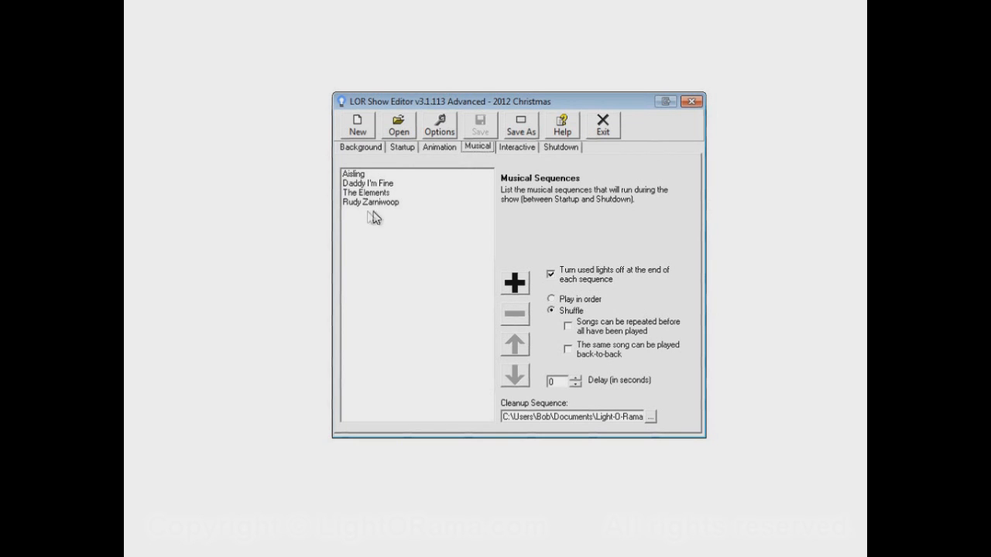
mouse_move(441, 222)
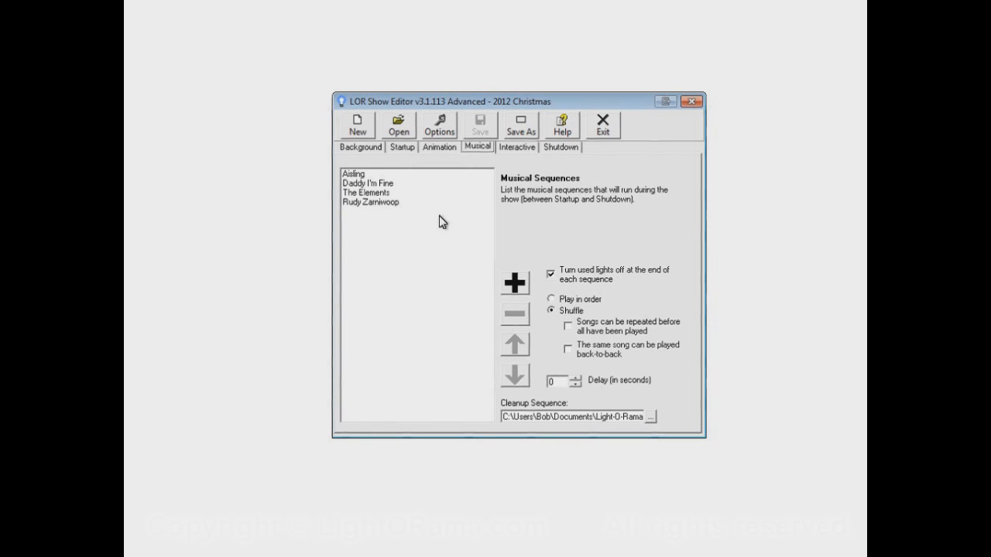
mouse_move(433, 213)
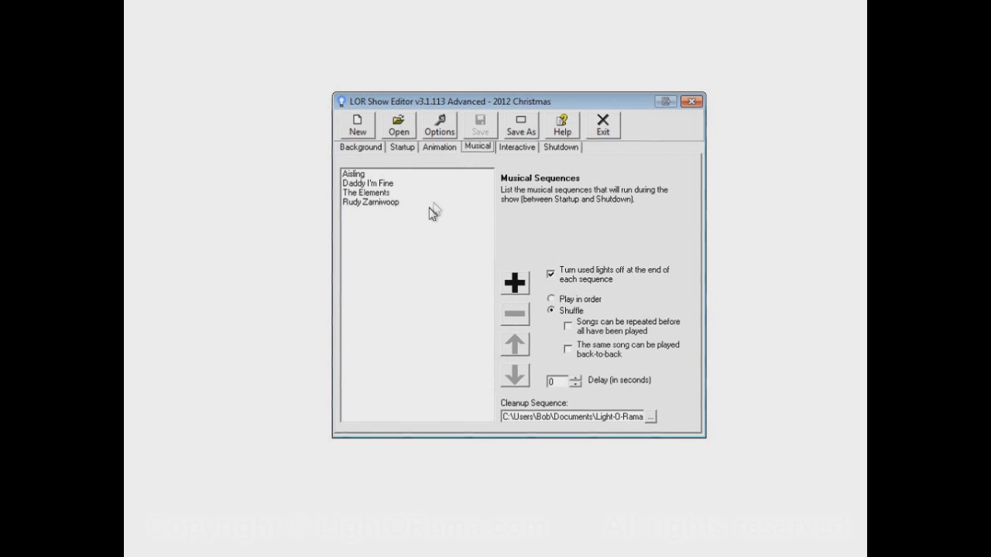
click(439, 147)
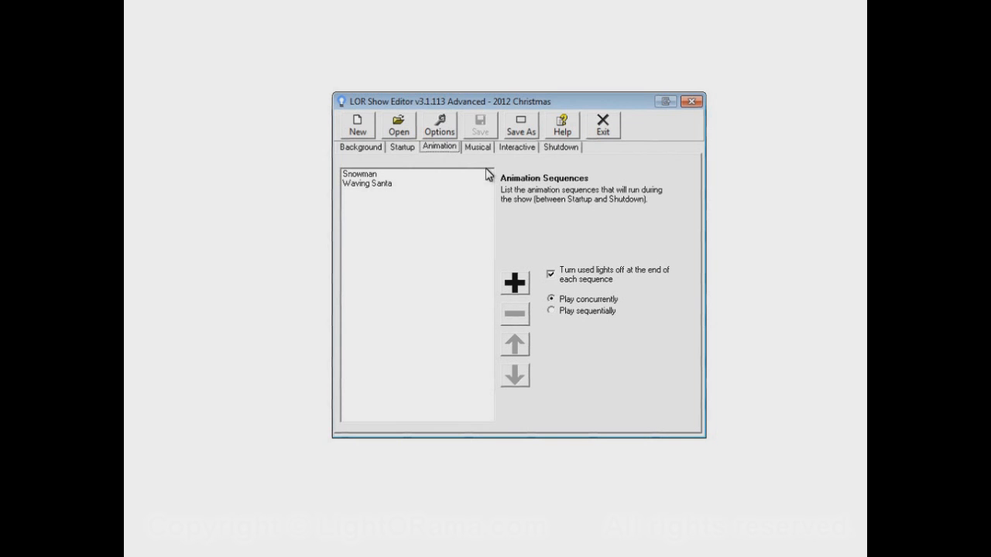
click(477, 147)
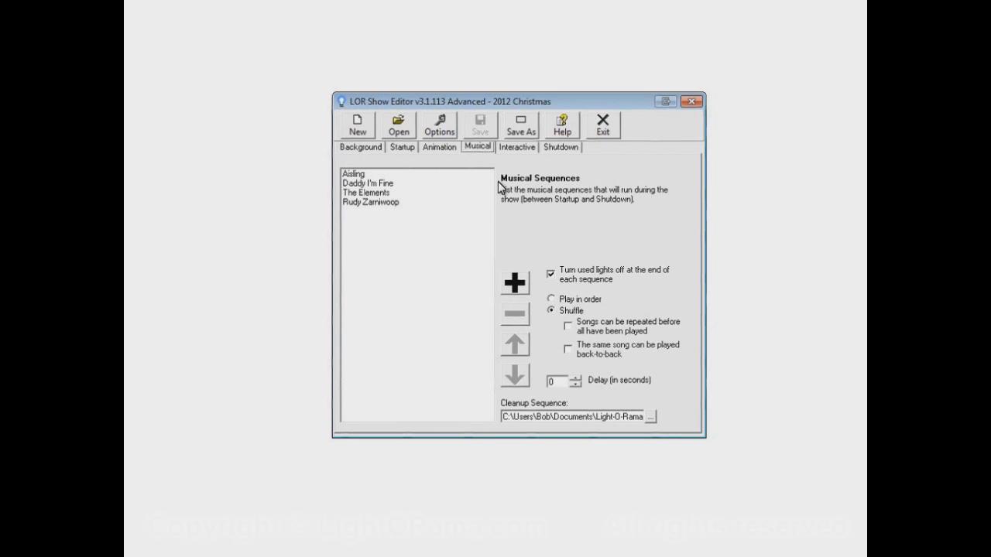
mouse_move(397, 186)
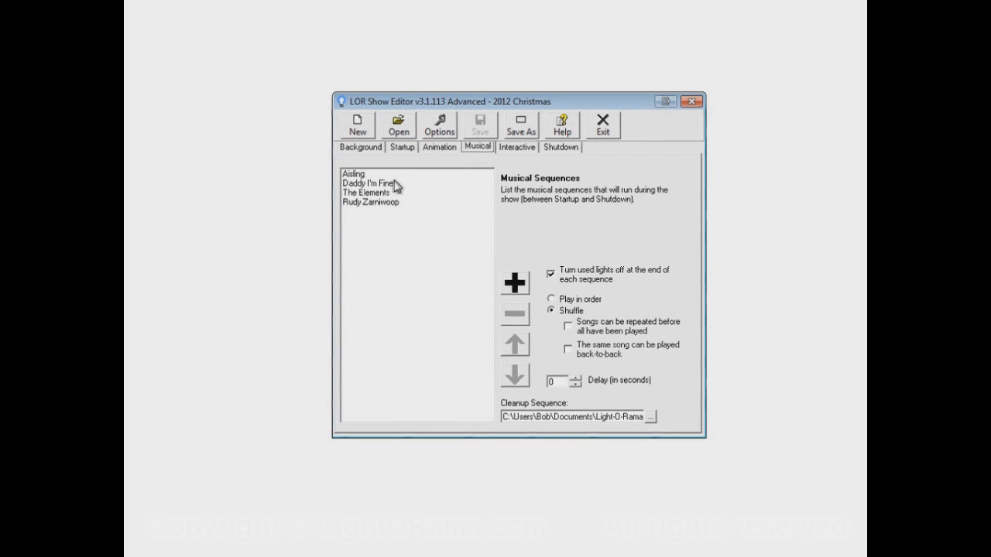
mouse_move(403, 214)
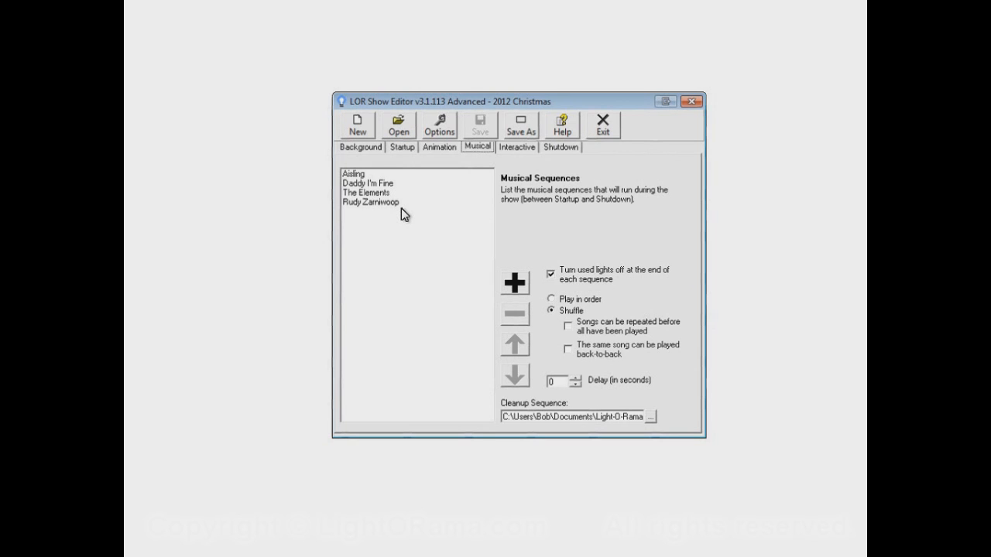
mouse_move(494, 158)
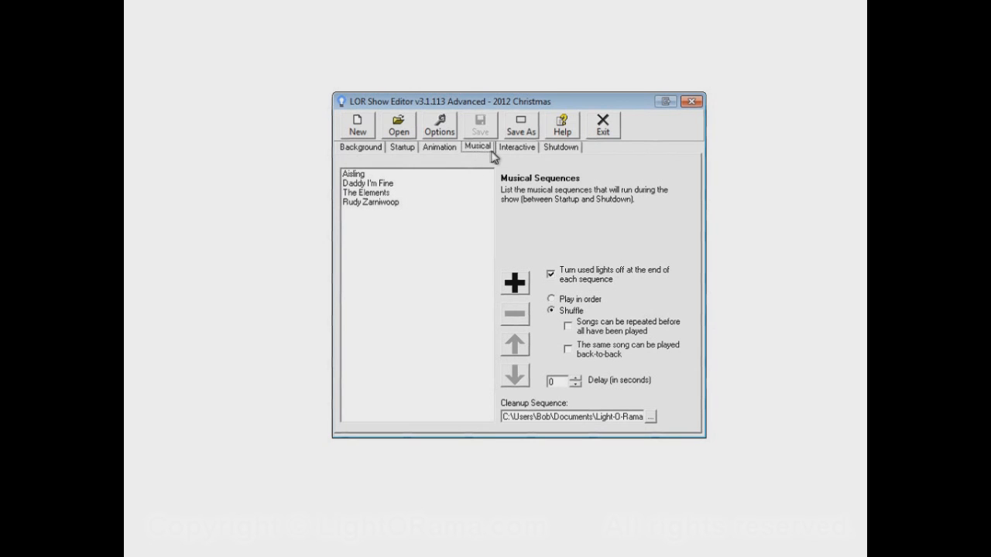
mouse_move(378, 200)
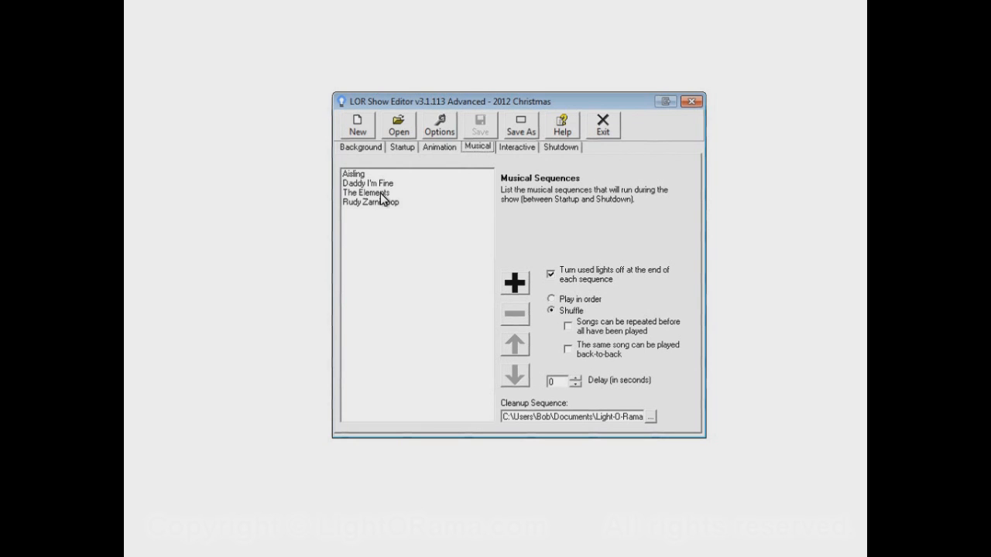
mouse_move(483, 153)
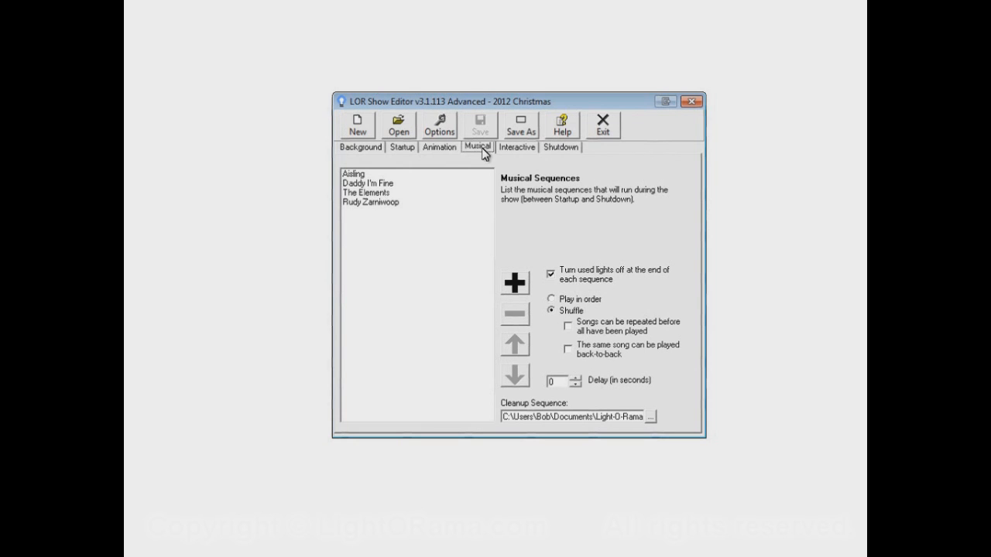
Browse the Animation, Shutdown, Startup and Background lists, checking that Shutdown holds only Thanks.
click(438, 147)
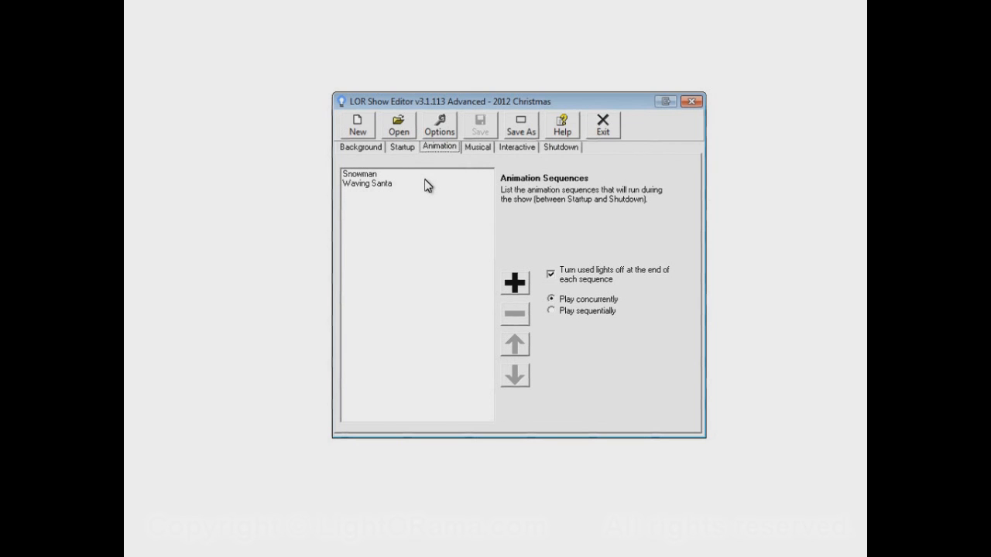
click(560, 147)
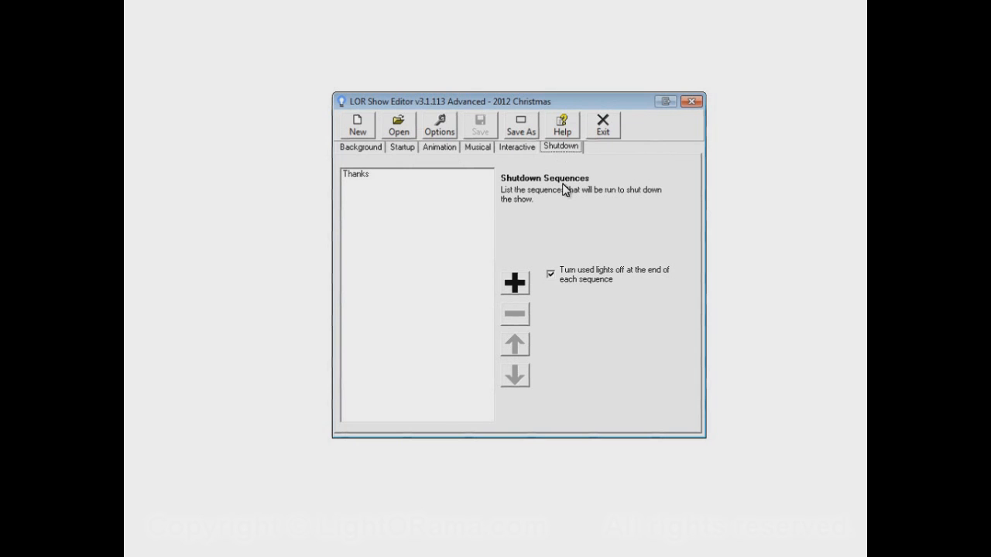
mouse_move(418, 191)
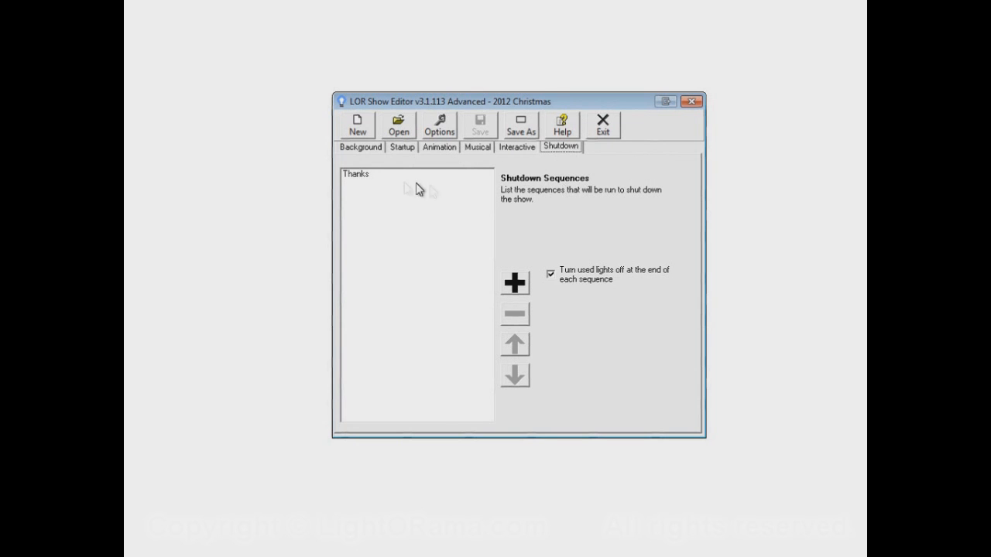
mouse_move(403, 189)
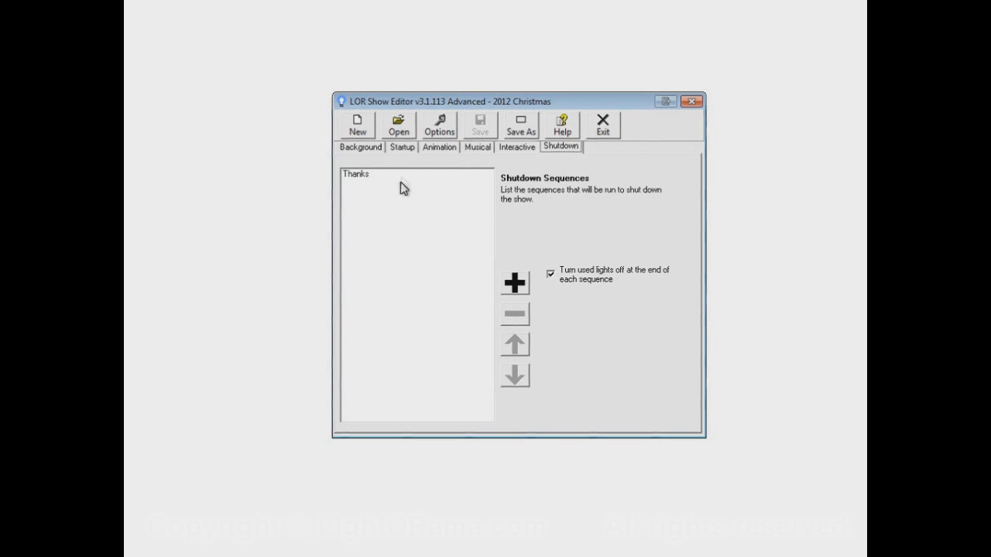
mouse_move(410, 215)
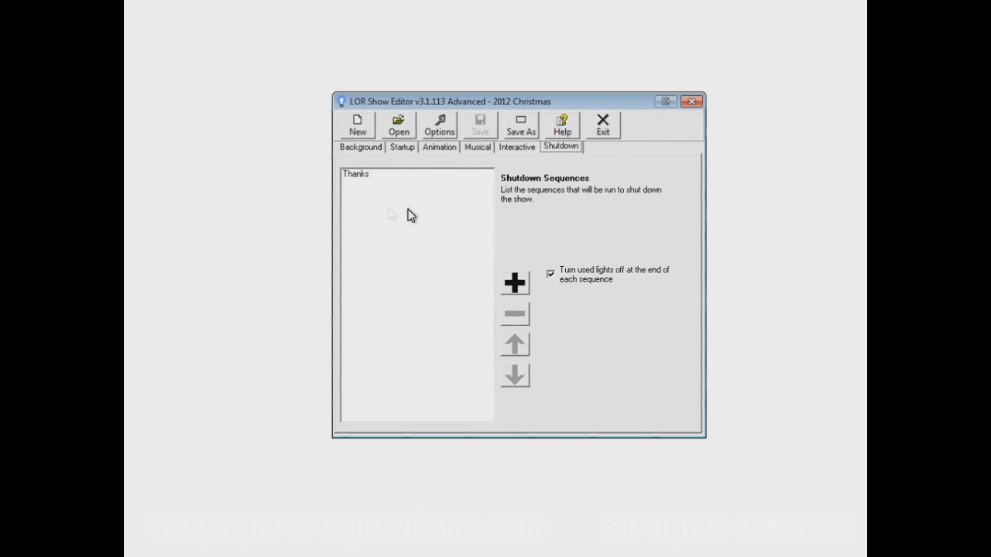
mouse_move(397, 188)
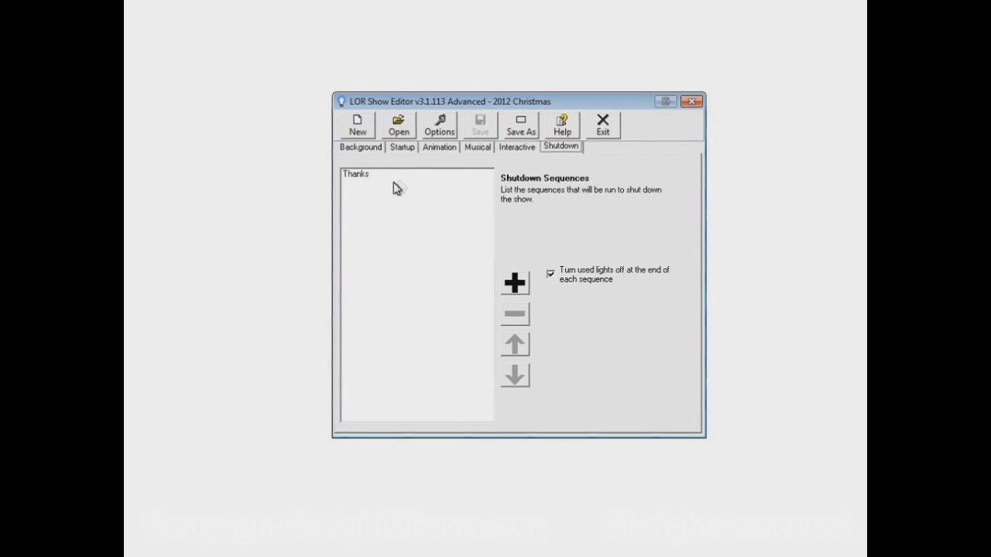
mouse_move(408, 209)
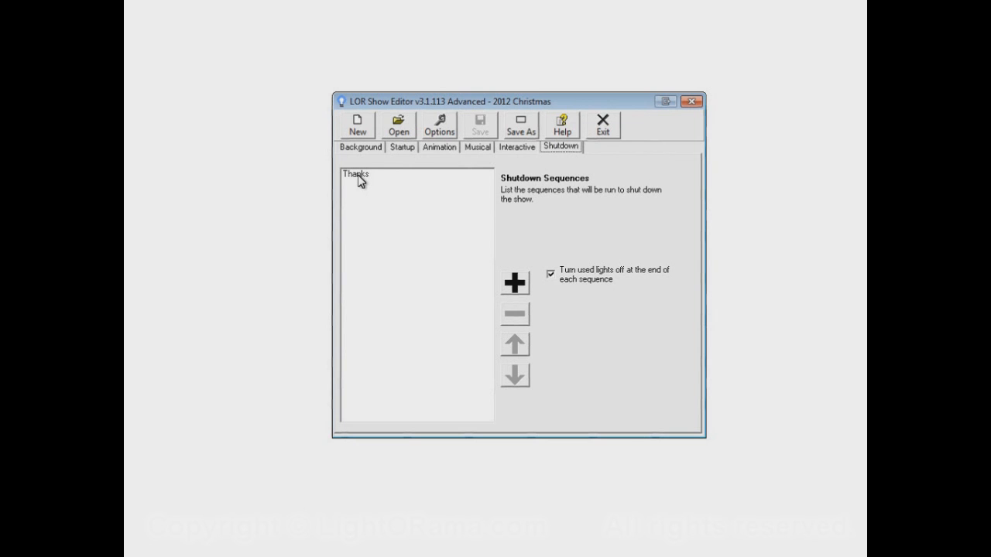
mouse_move(372, 182)
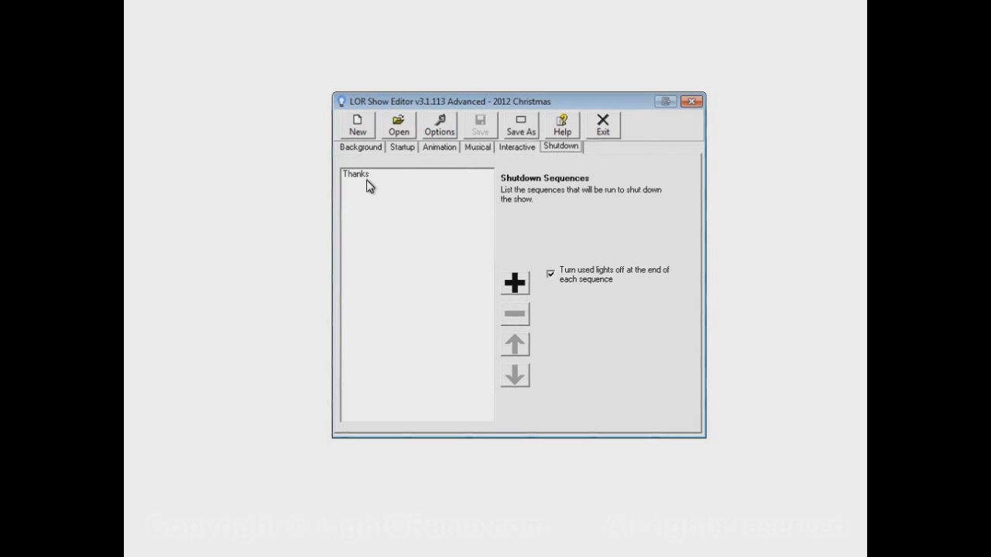
mouse_move(545, 169)
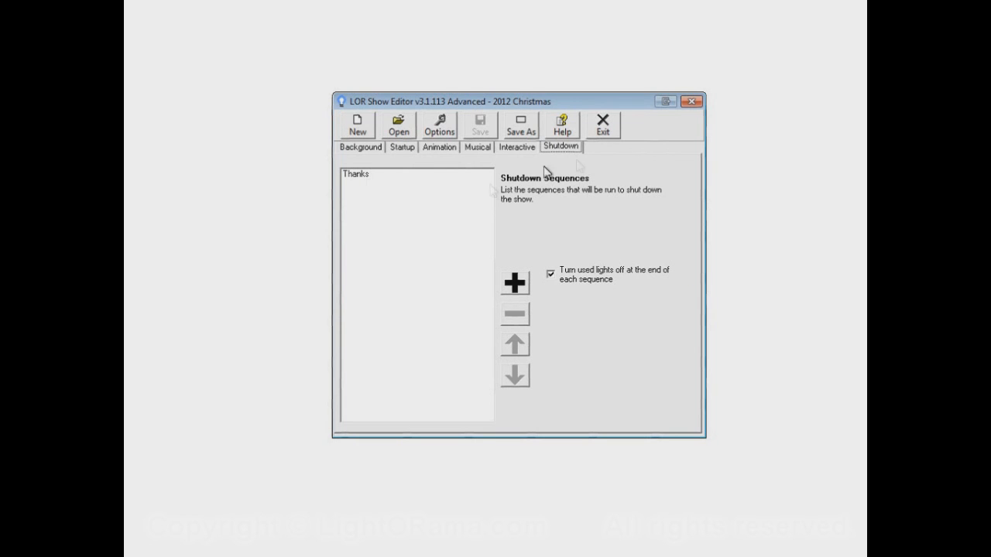
mouse_move(596, 198)
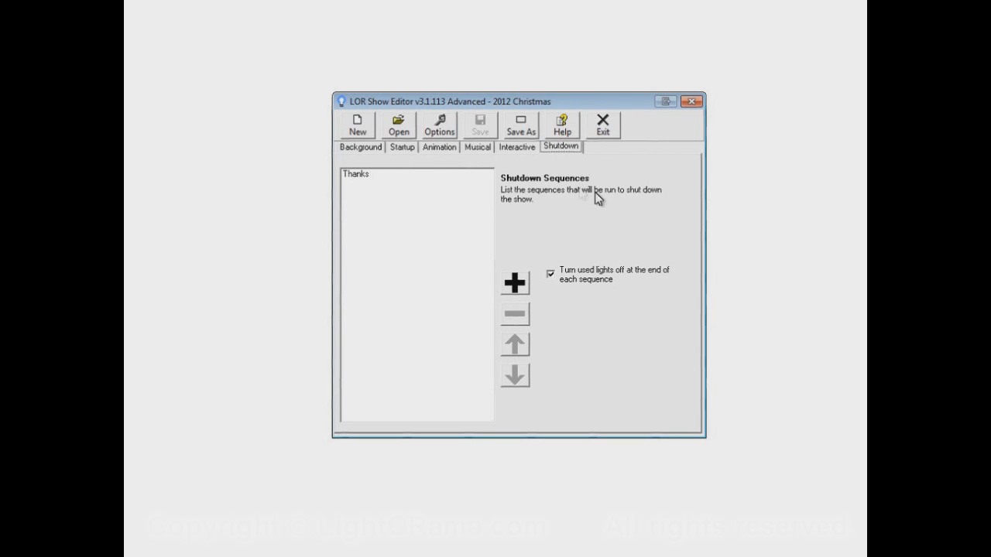
mouse_move(634, 289)
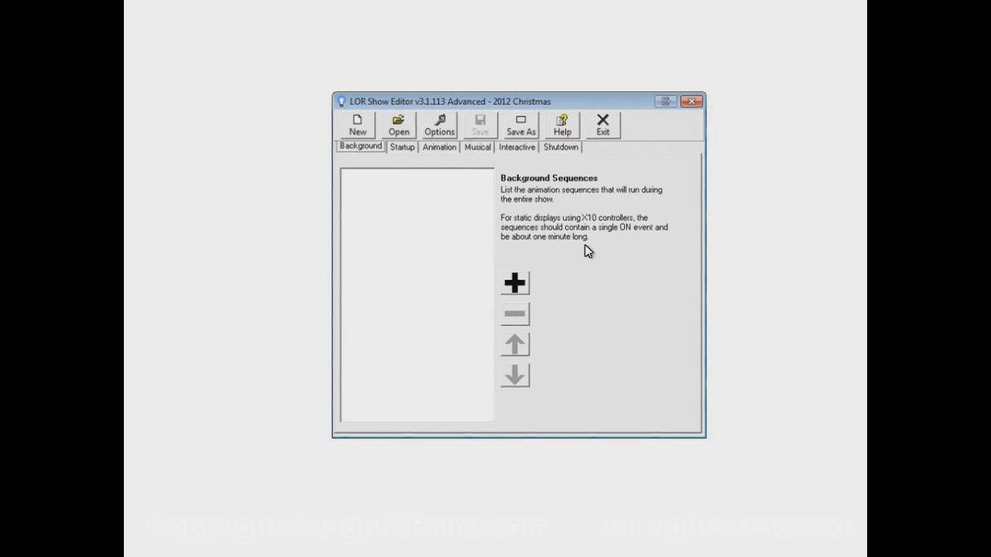
mouse_move(600, 265)
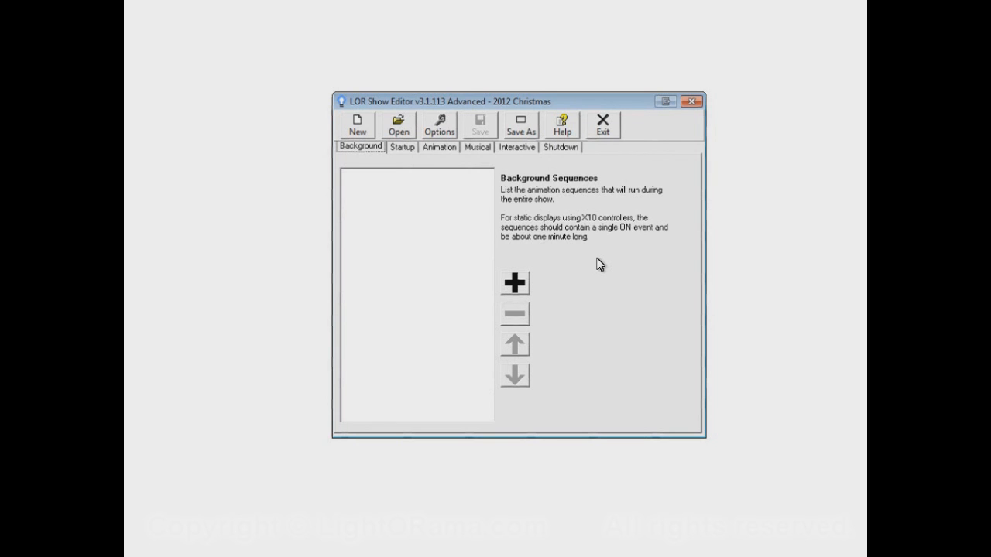
mouse_move(402, 153)
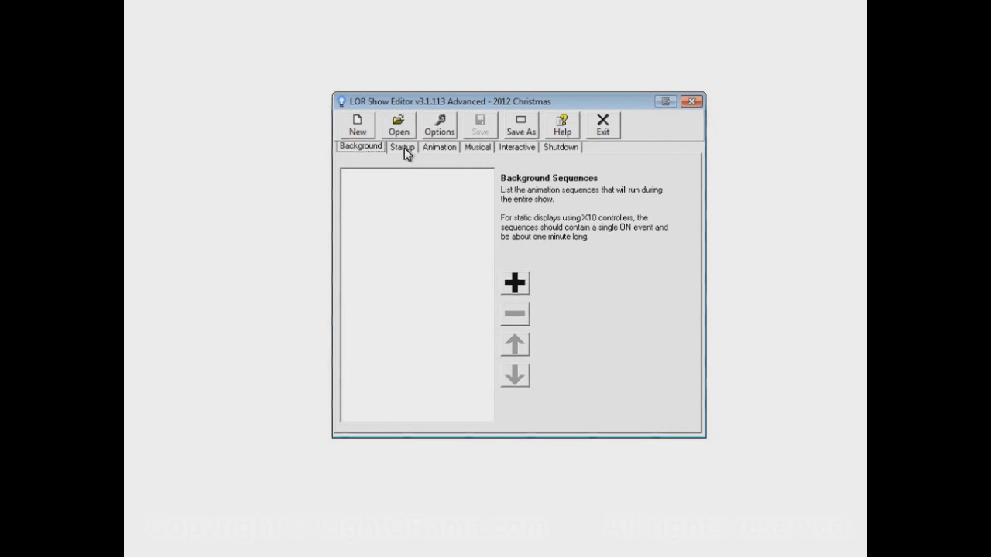
click(402, 147)
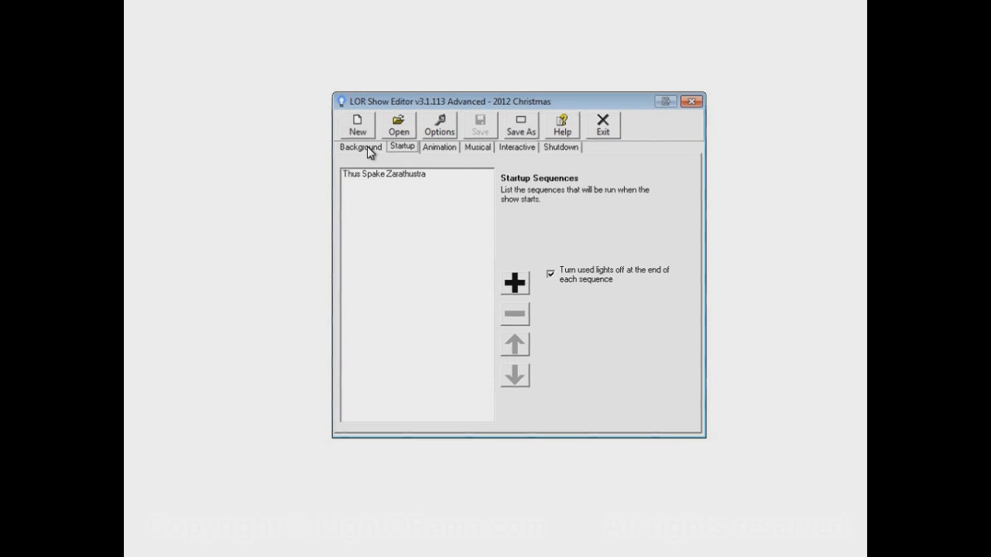
mouse_move(559, 147)
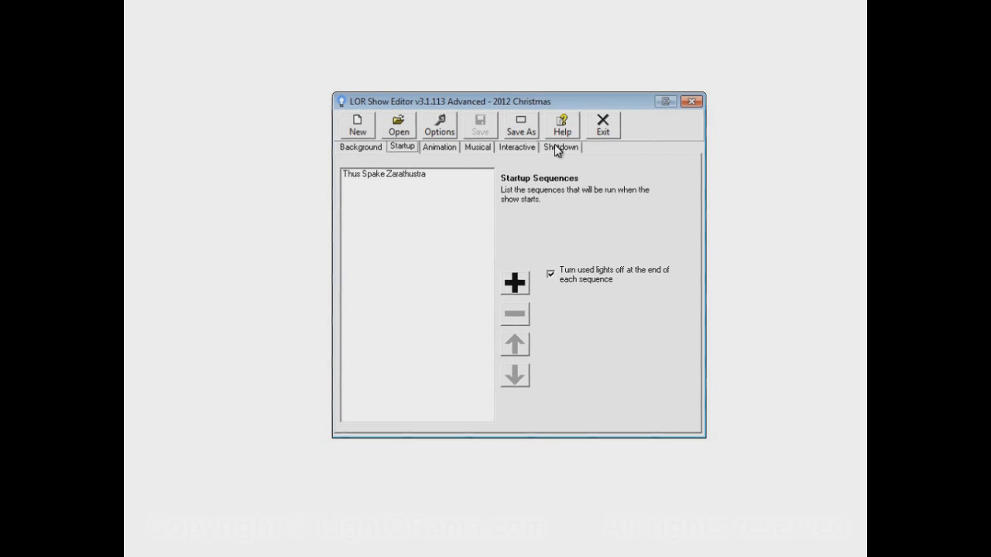
click(560, 147)
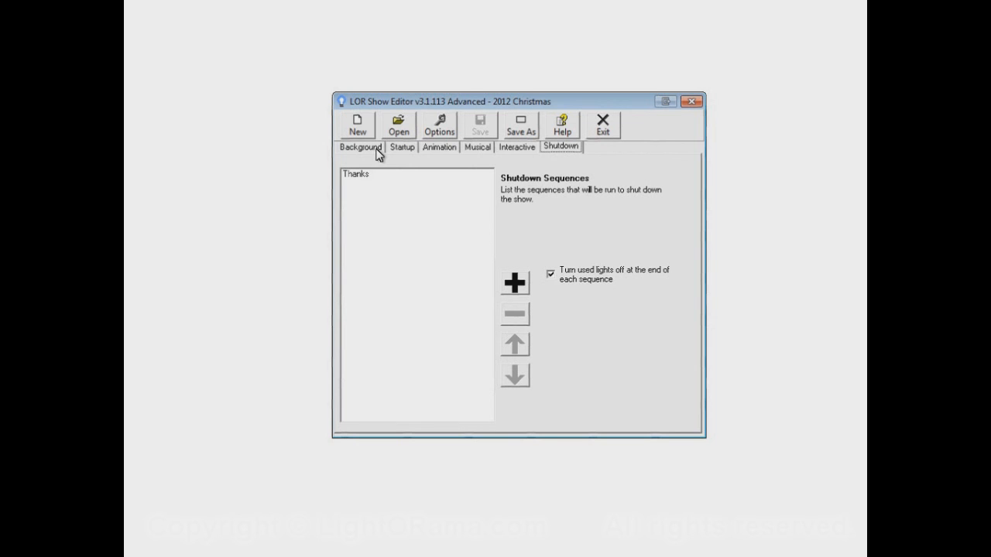
mouse_move(581, 151)
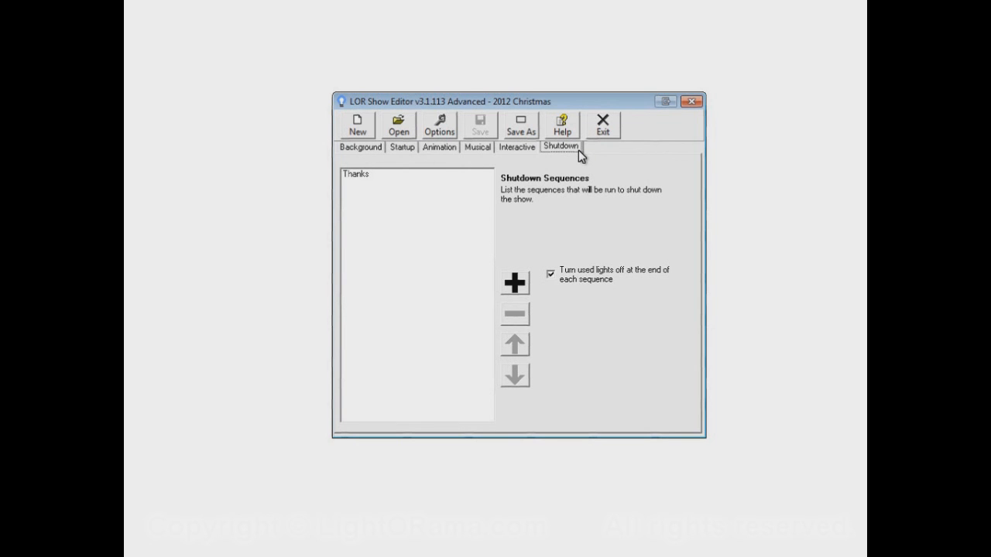
click(359, 147)
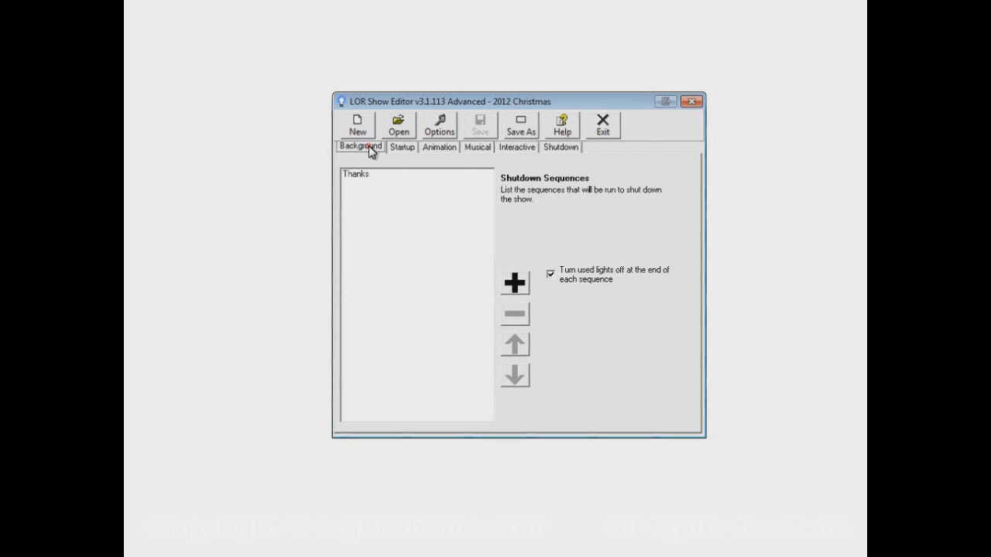
click(359, 147)
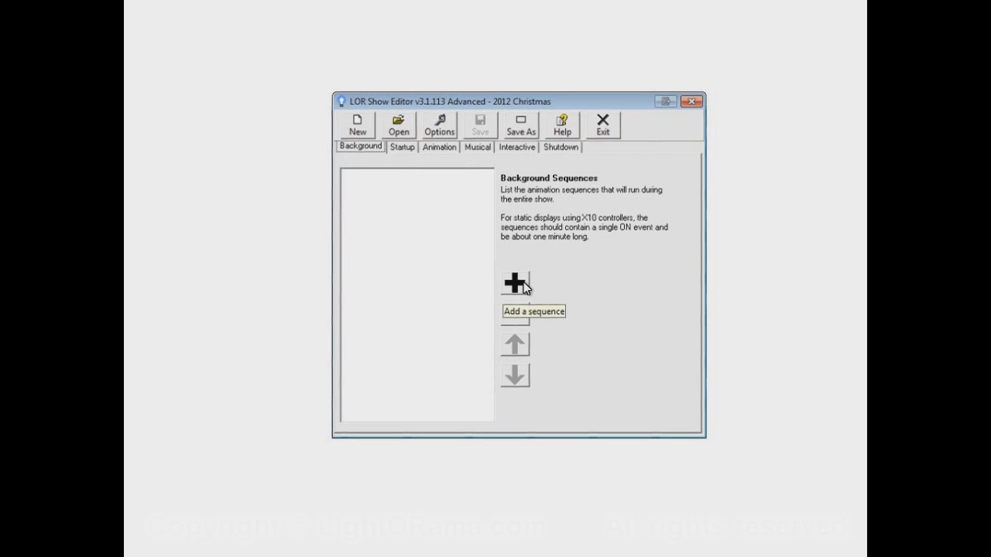
click(514, 283)
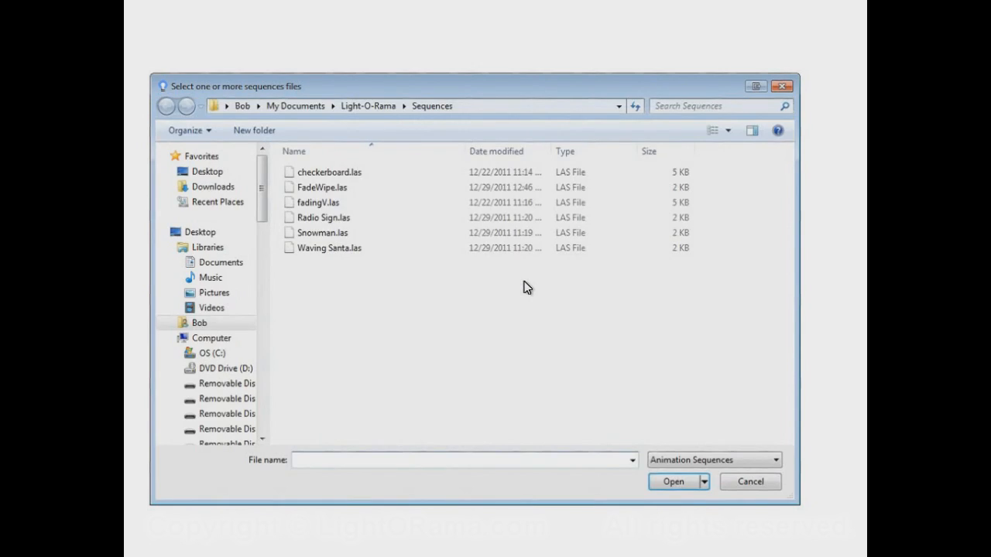
click(324, 217)
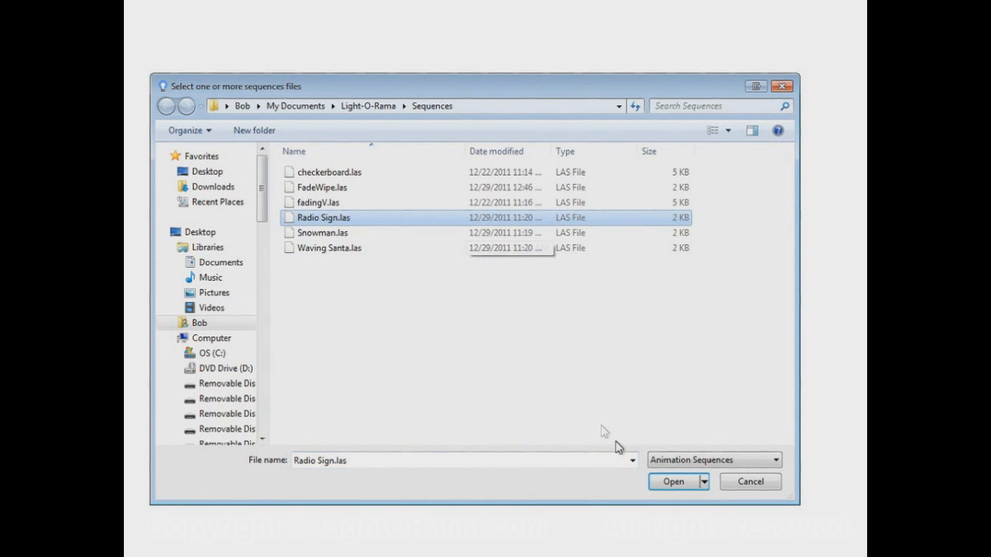
click(673, 481)
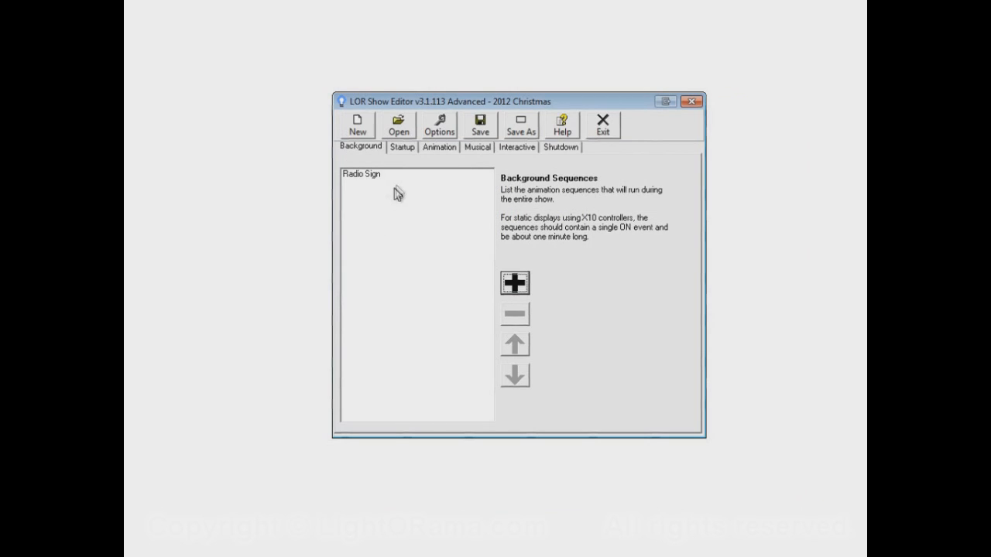
mouse_move(393, 215)
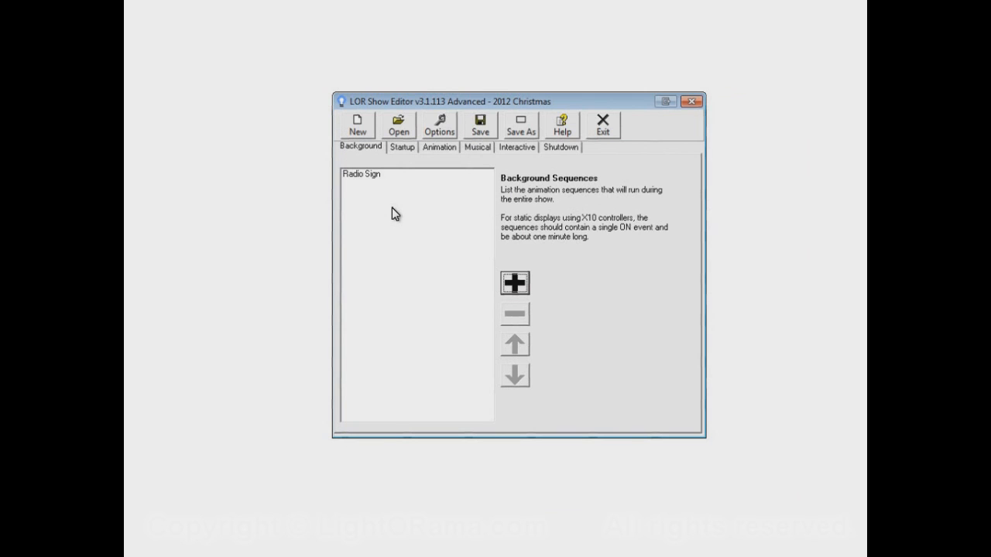
mouse_move(401, 218)
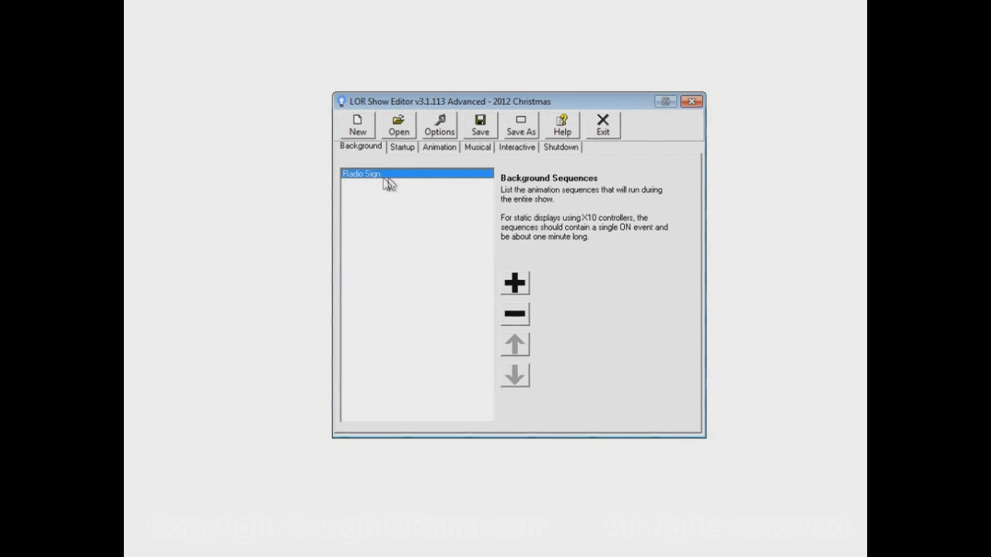
mouse_move(382, 183)
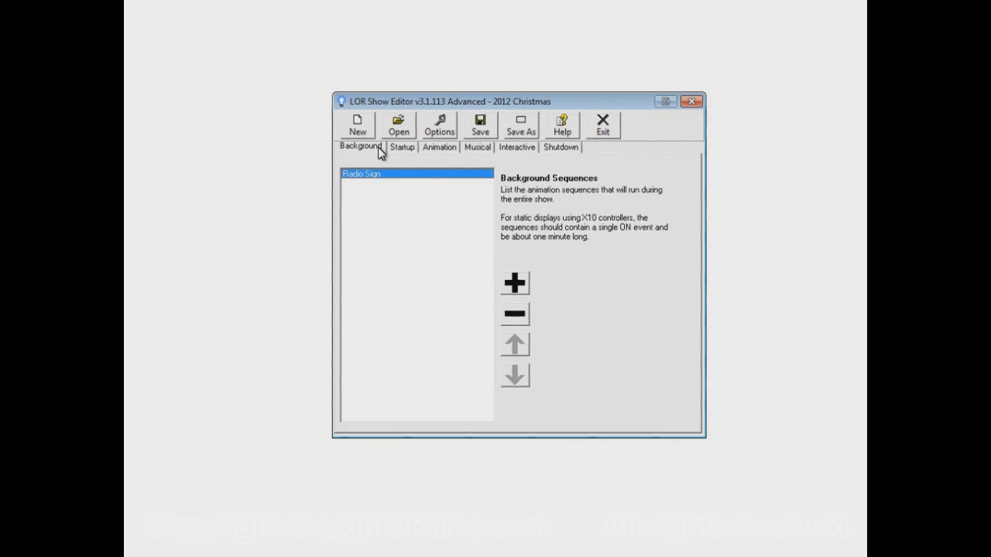
mouse_move(387, 200)
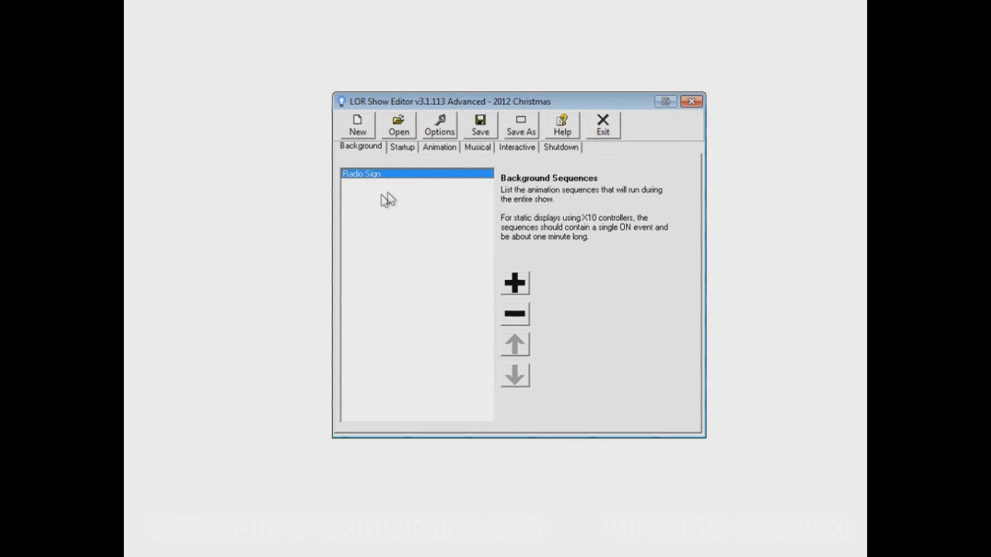
click(402, 147)
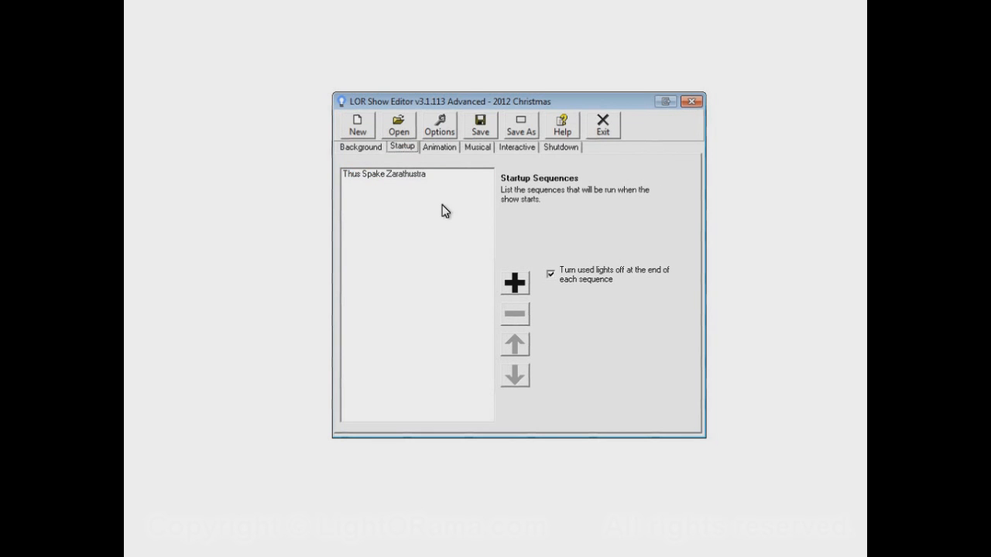
click(560, 147)
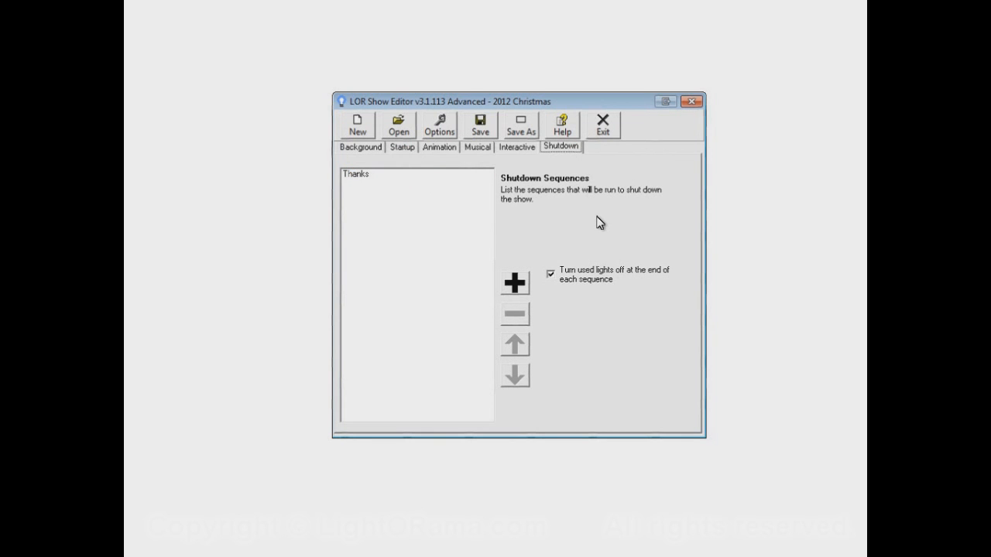
click(360, 146)
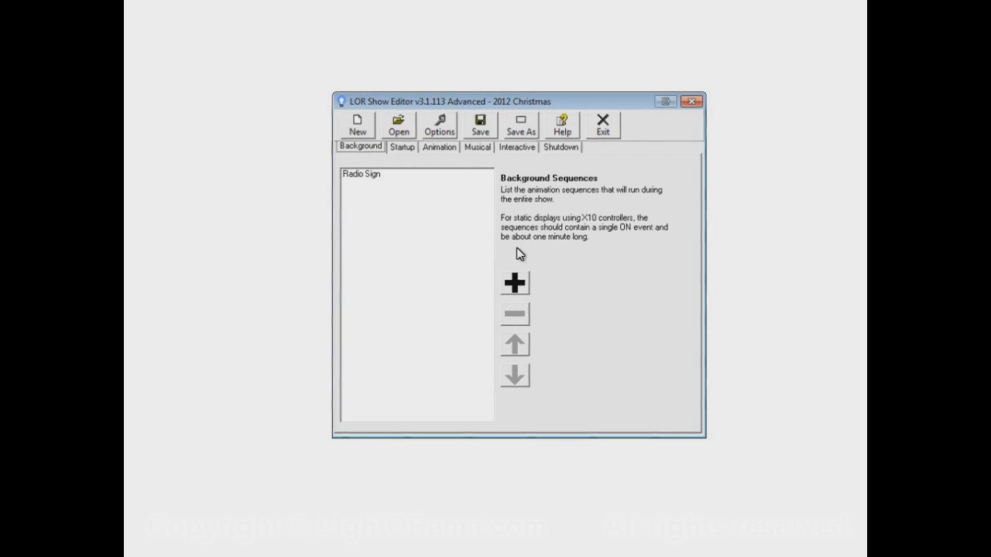
mouse_move(524, 261)
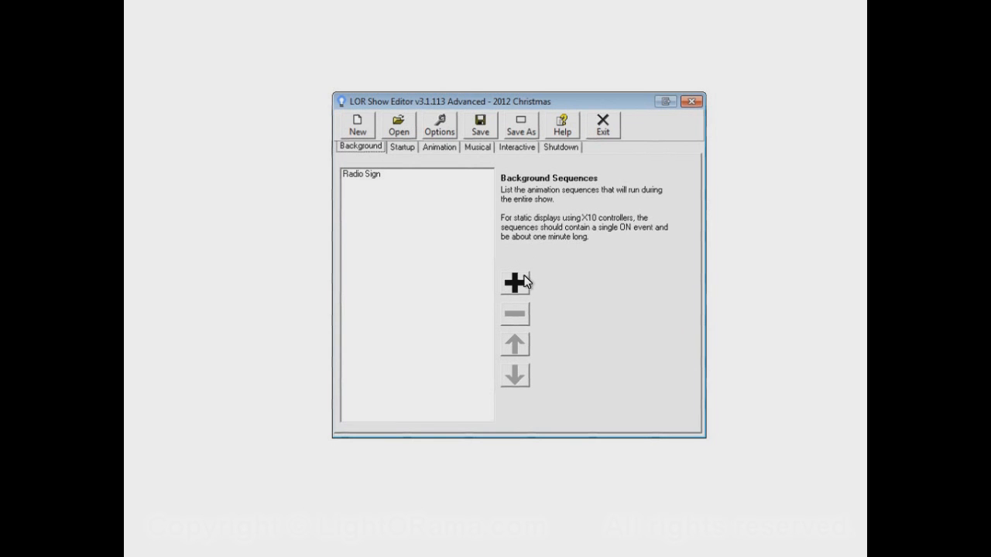
click(515, 281)
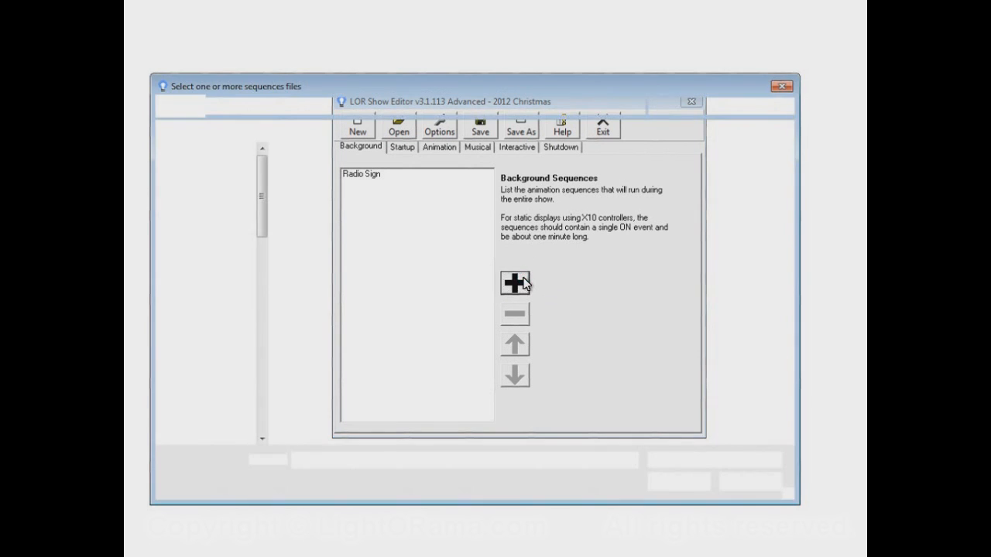
click(515, 282)
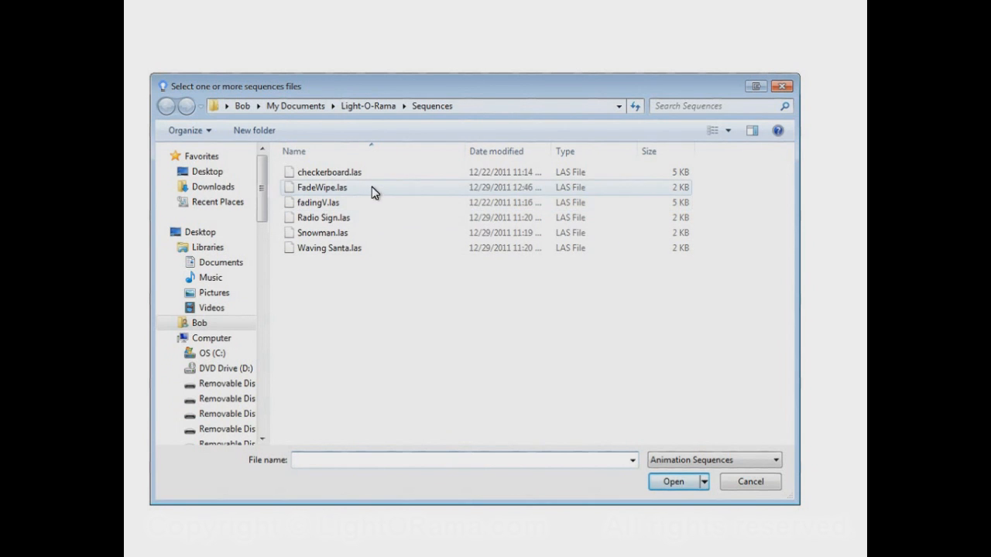
click(318, 202)
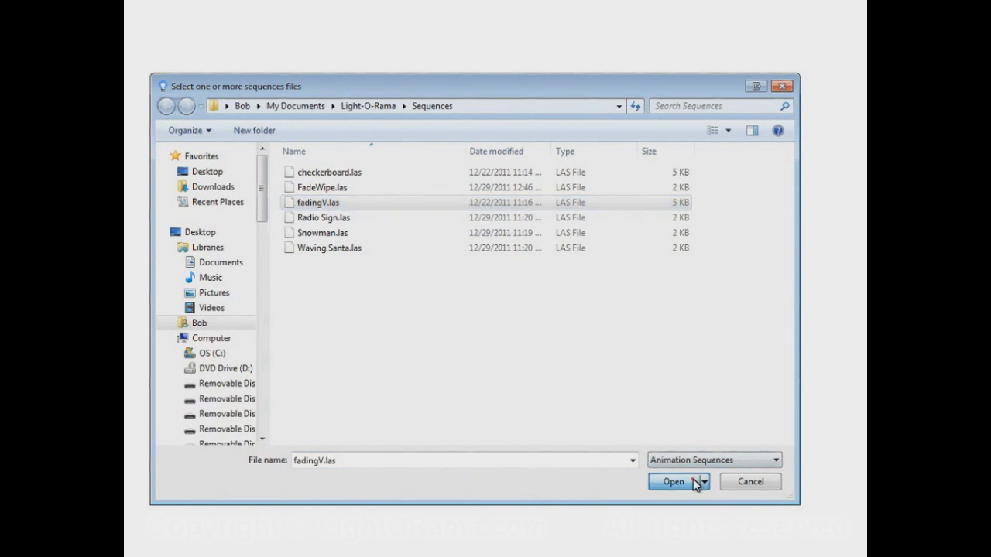
click(674, 482)
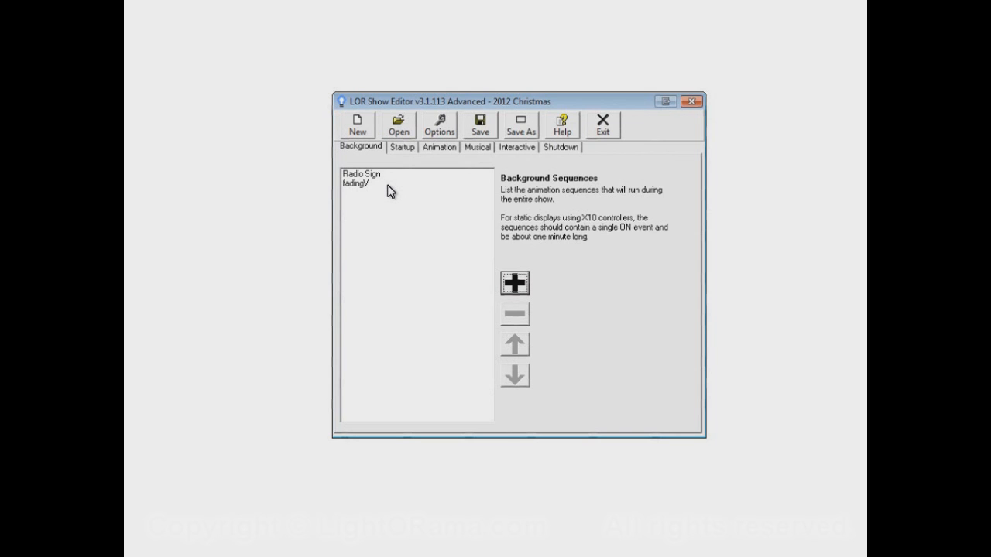
mouse_move(378, 200)
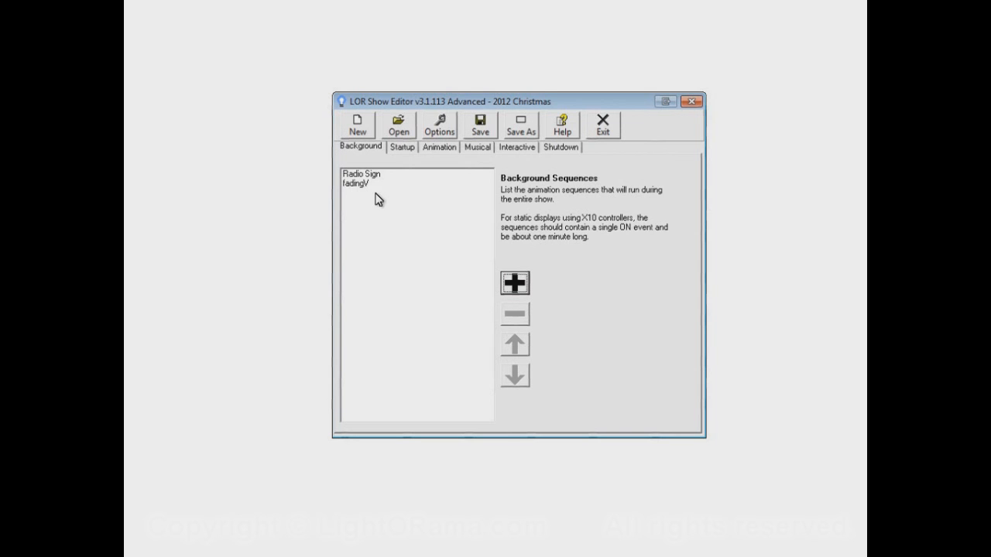
mouse_move(641, 223)
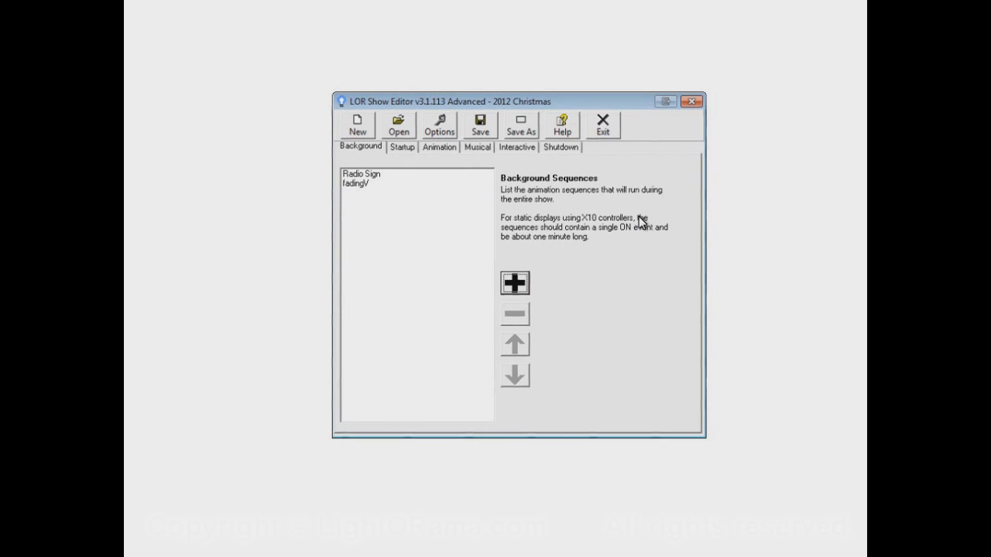
click(356, 184)
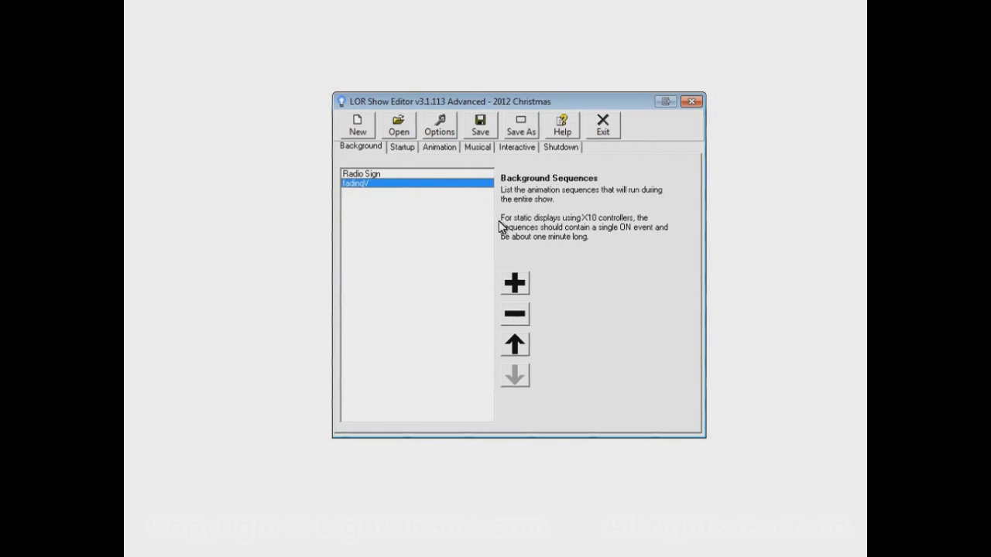
click(514, 314)
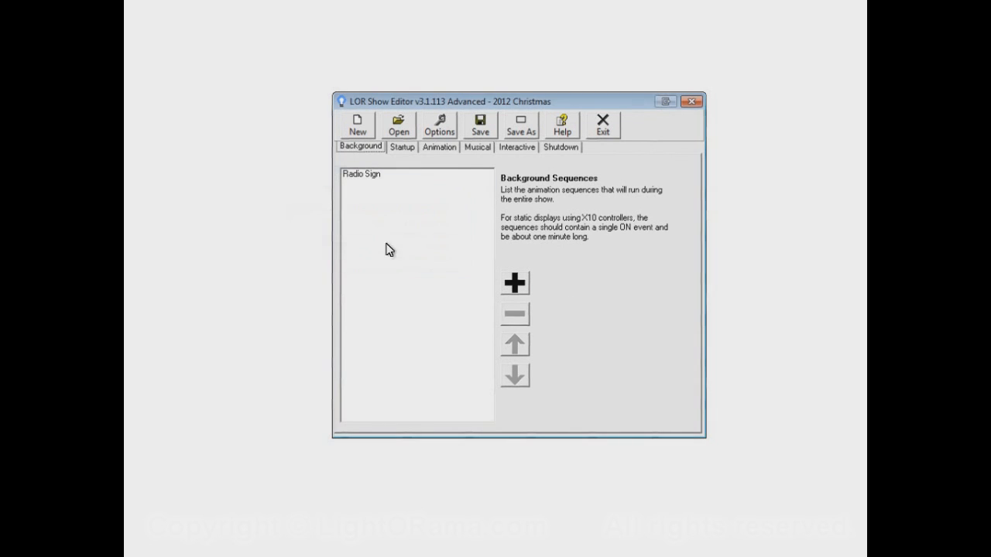
mouse_move(446, 267)
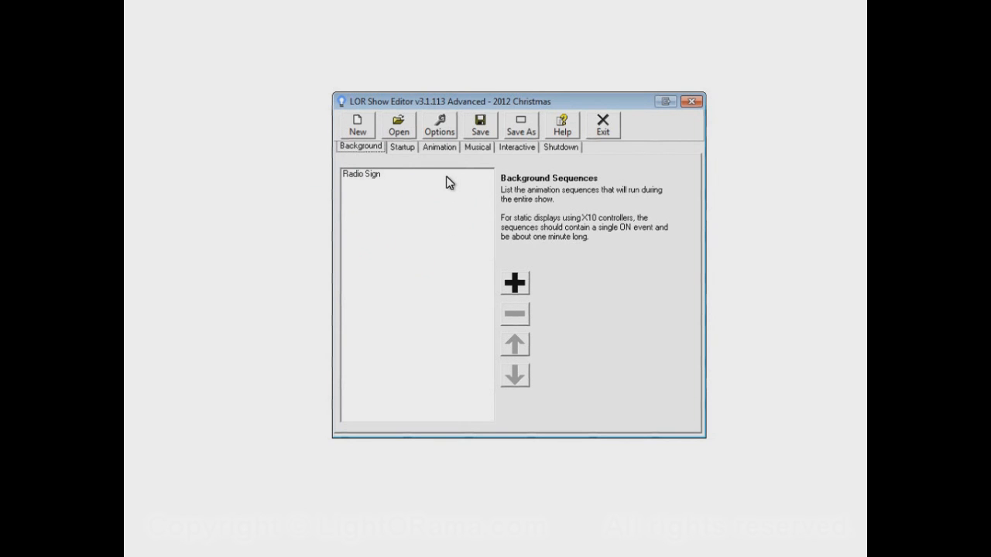
mouse_move(452, 151)
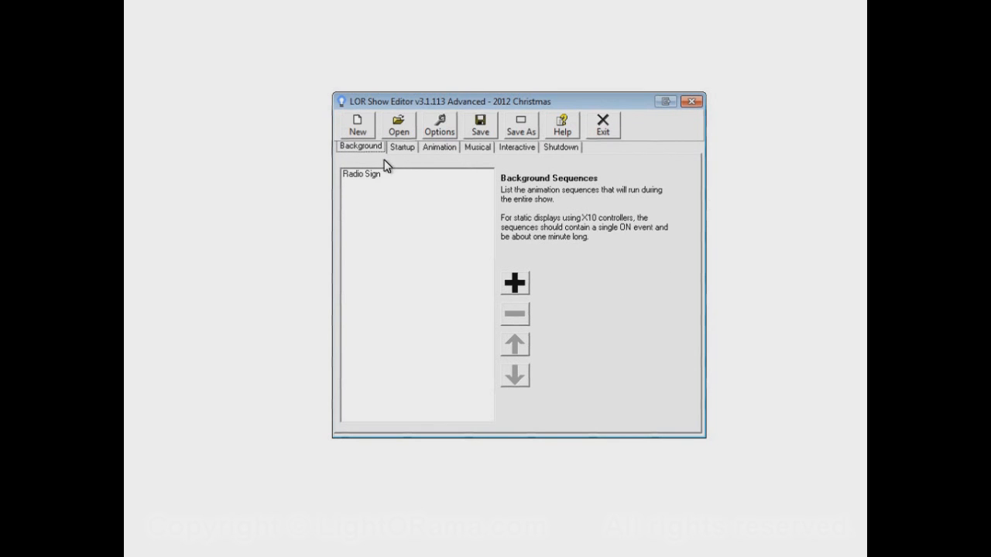
mouse_move(413, 189)
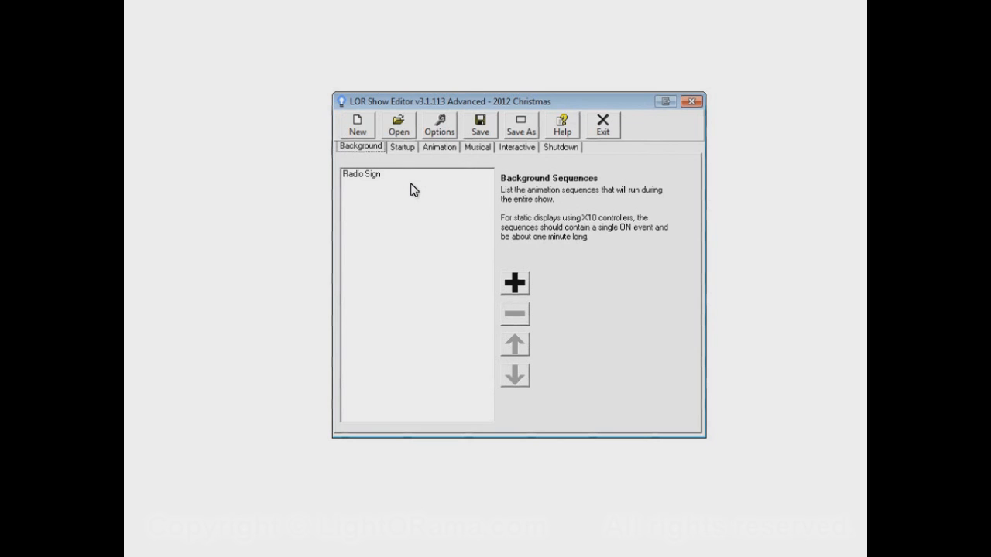
click(361, 174)
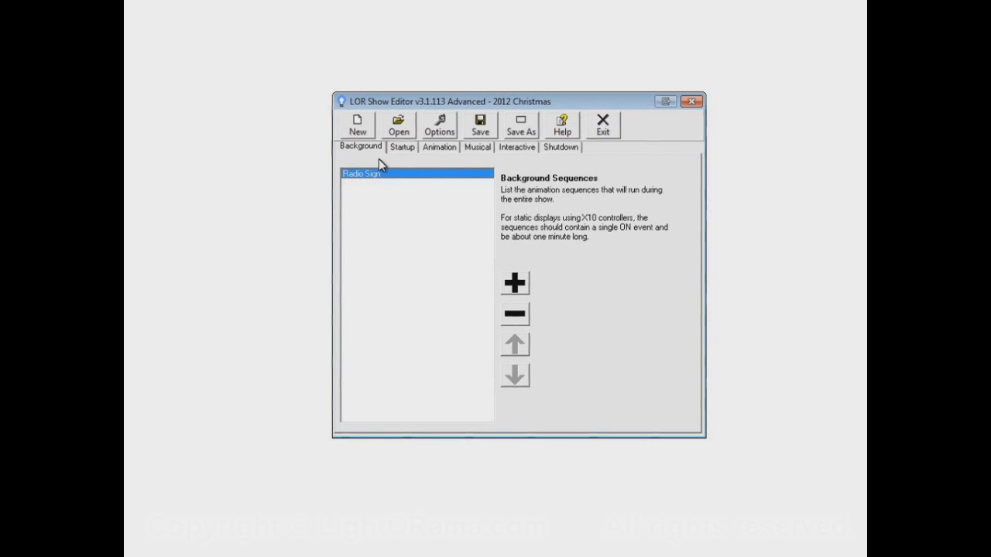
mouse_move(395, 155)
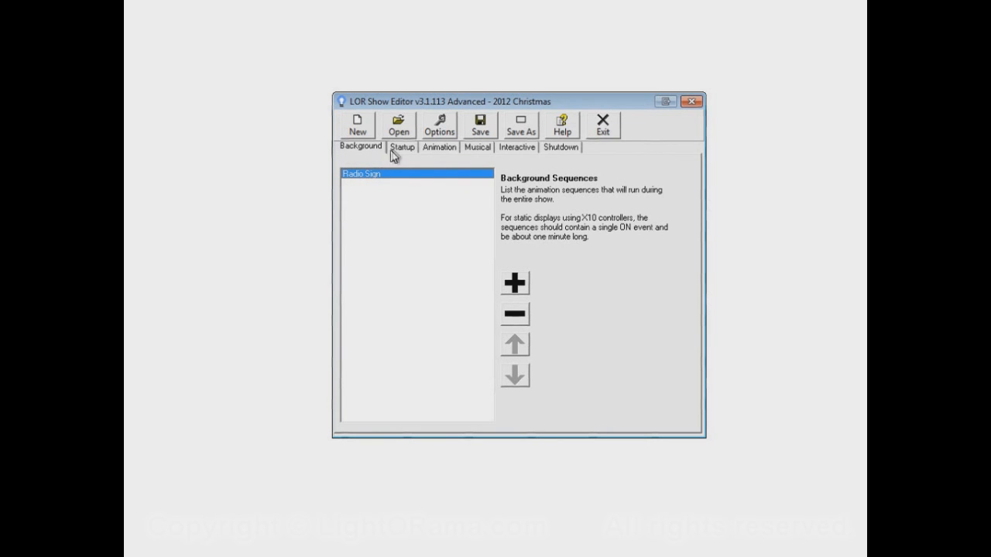
click(401, 147)
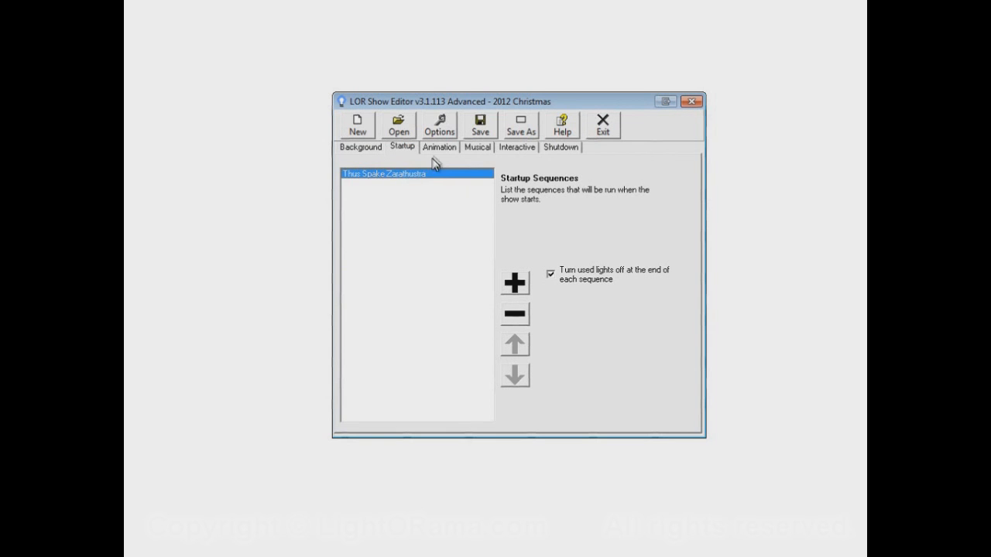
click(439, 147)
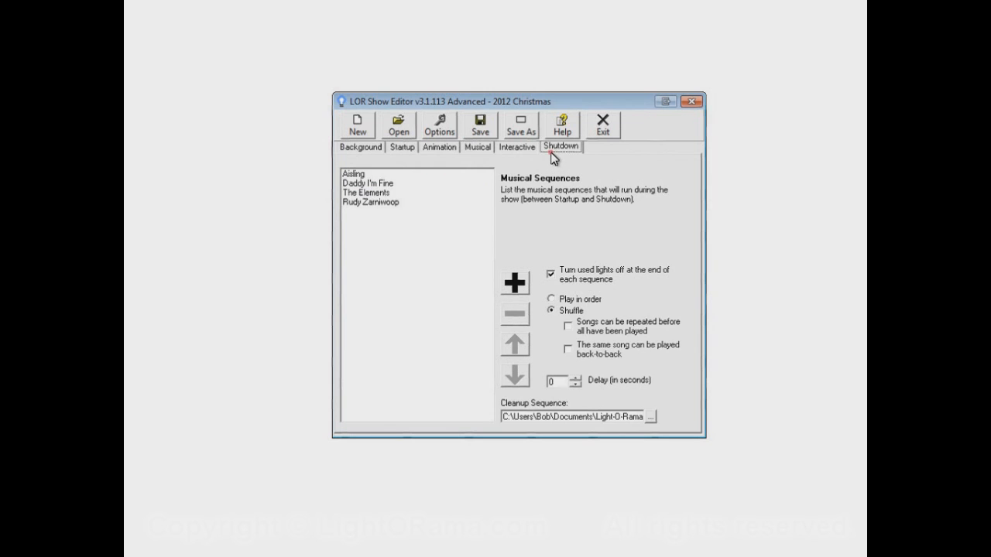
click(360, 147)
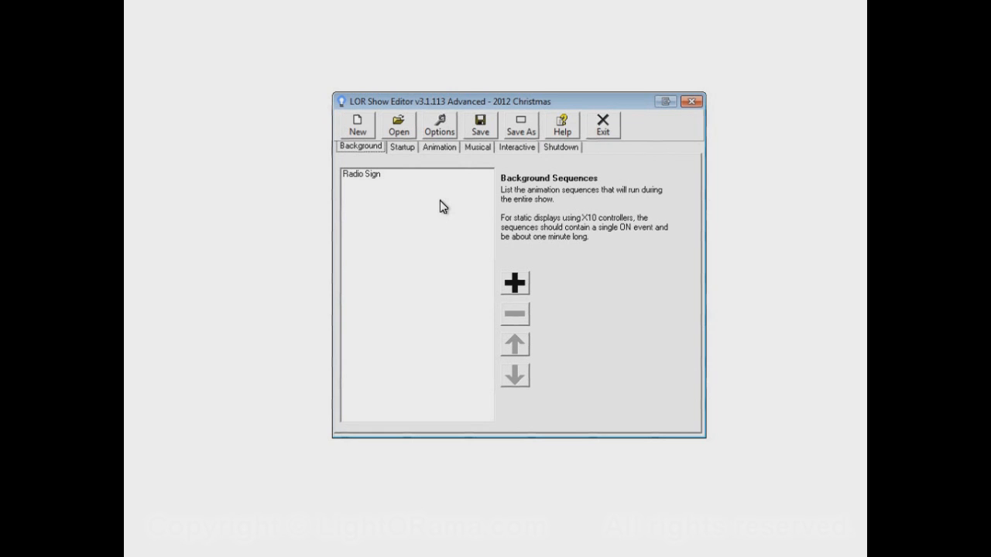
mouse_move(395, 185)
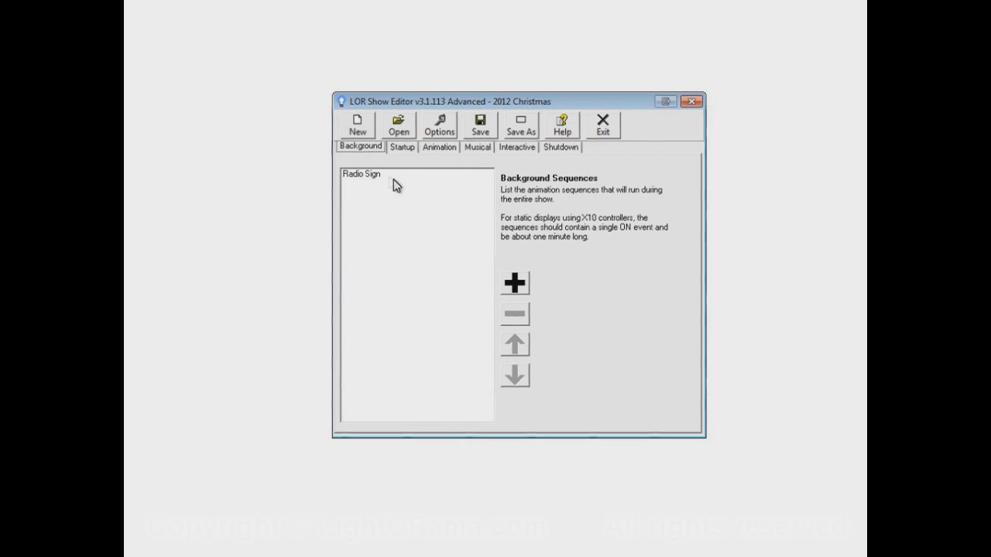
mouse_move(384, 182)
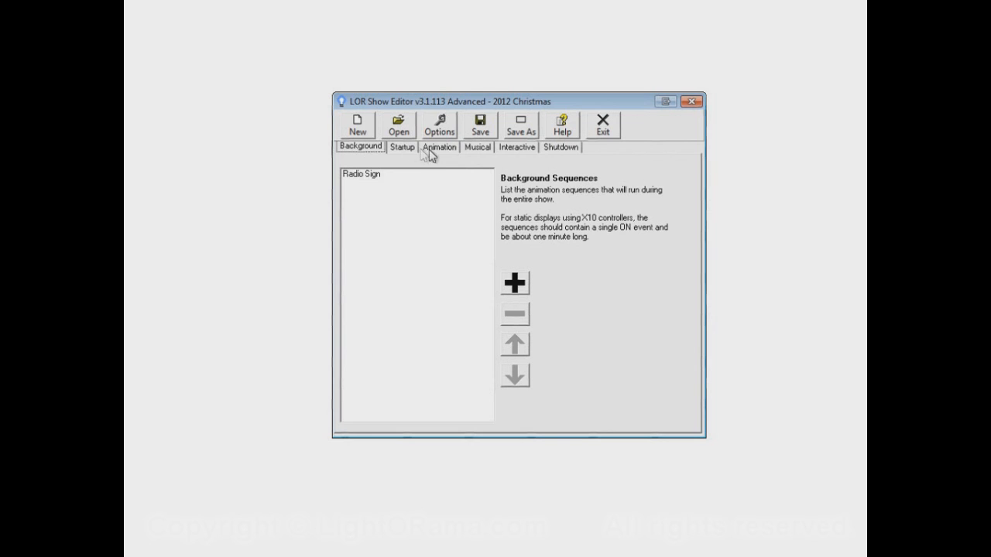
mouse_move(477, 242)
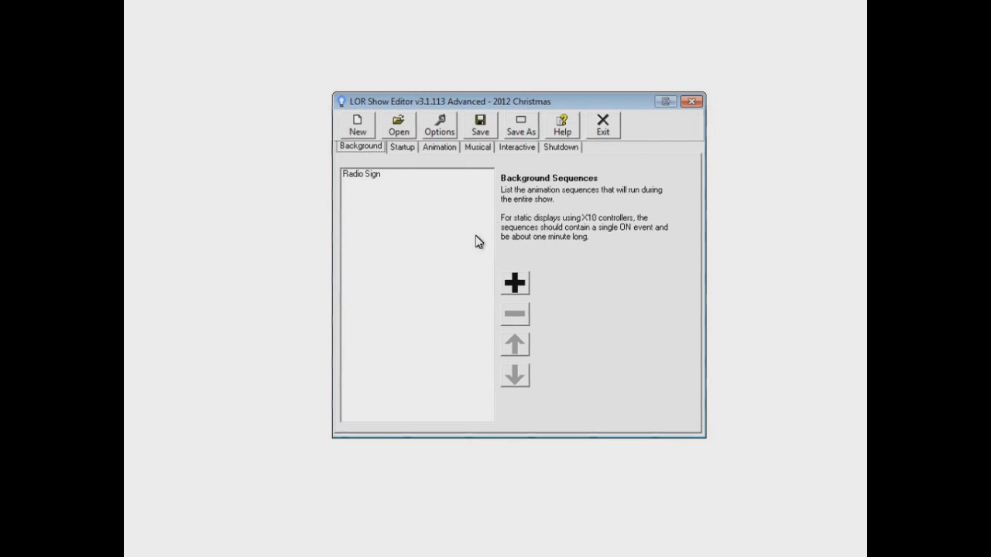
Select Radio Sign in the background list before saving the show.
click(361, 174)
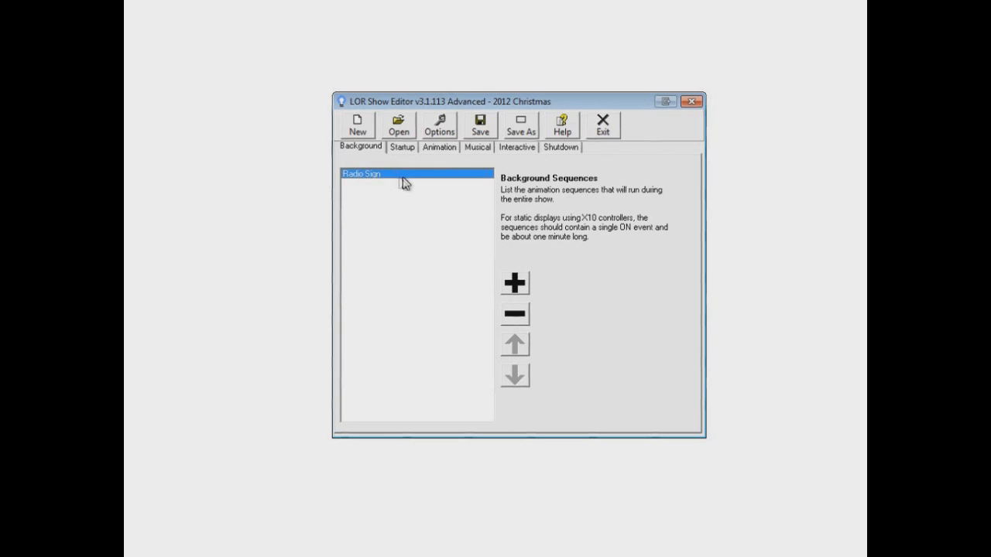
mouse_move(418, 285)
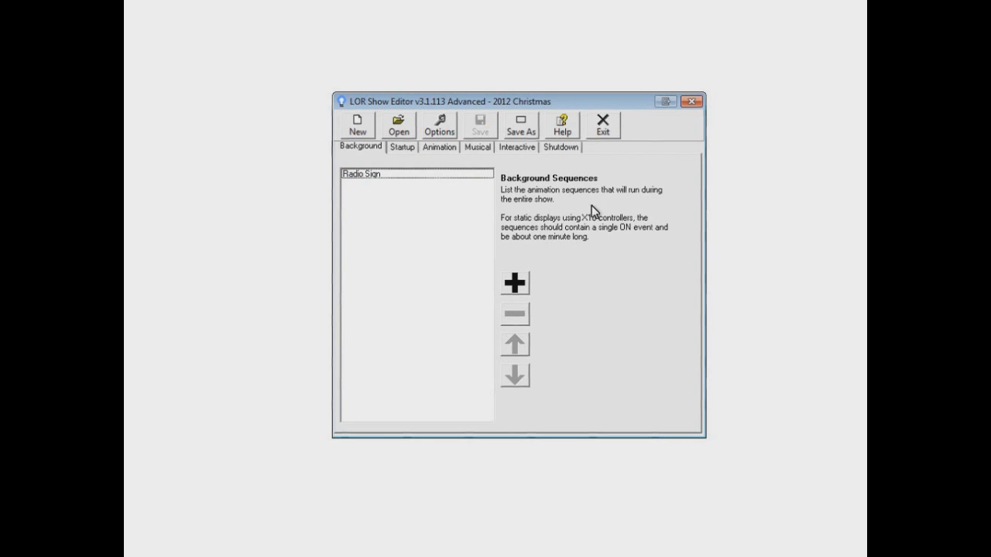
mouse_move(642, 304)
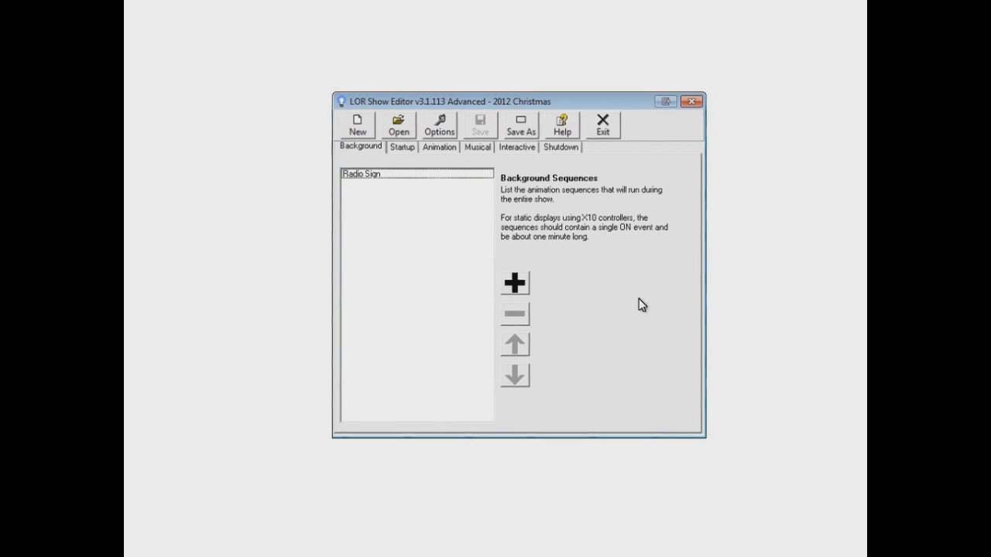